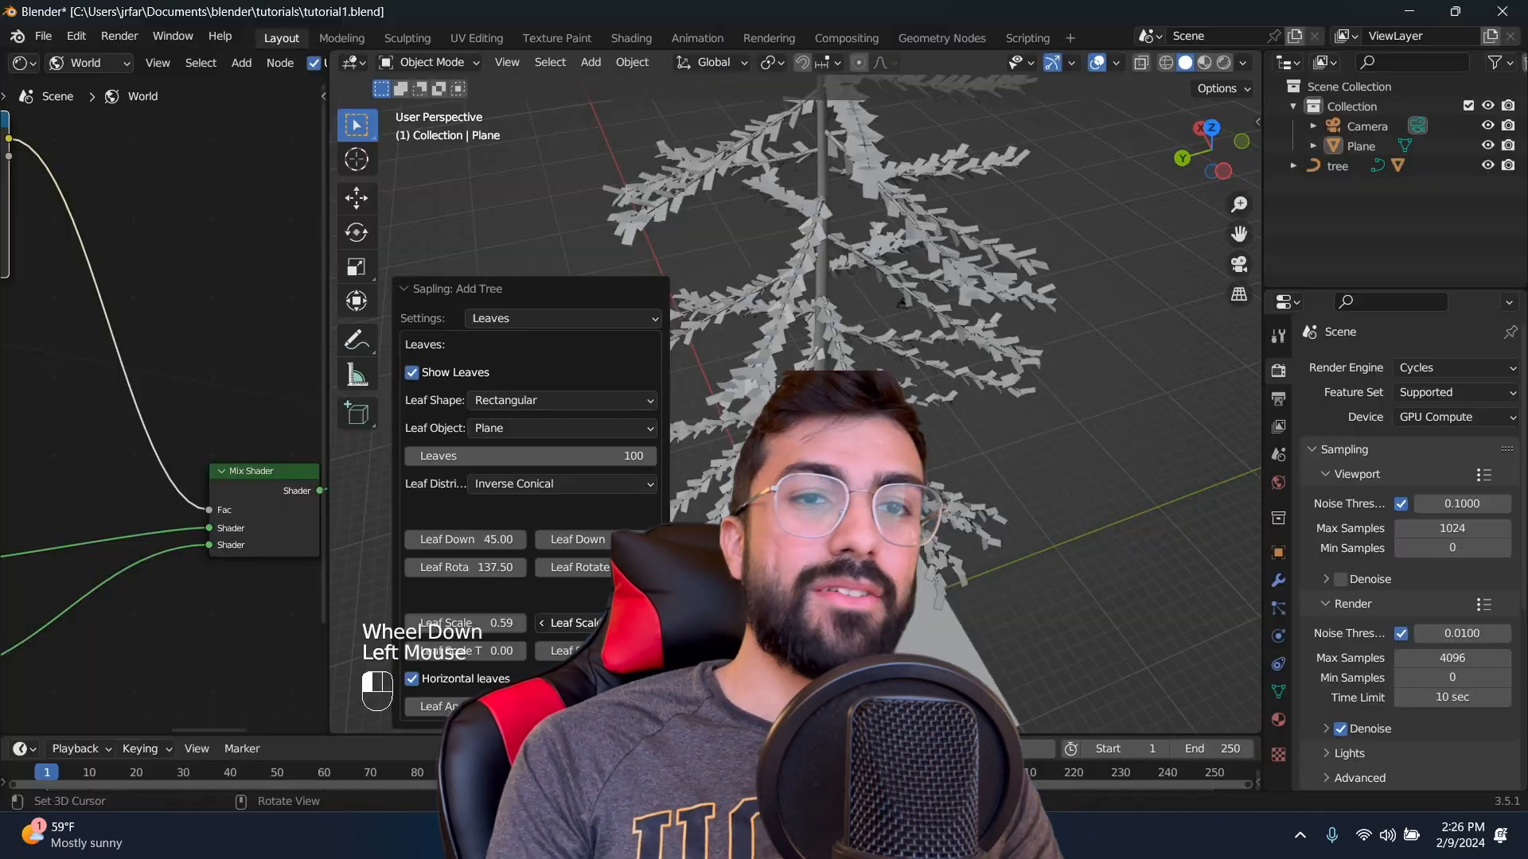
Step: Edit the Sapling tree's Leaves count, then save with Ctrl+S
{"action": "left_click", "coordinate": [529, 455]}
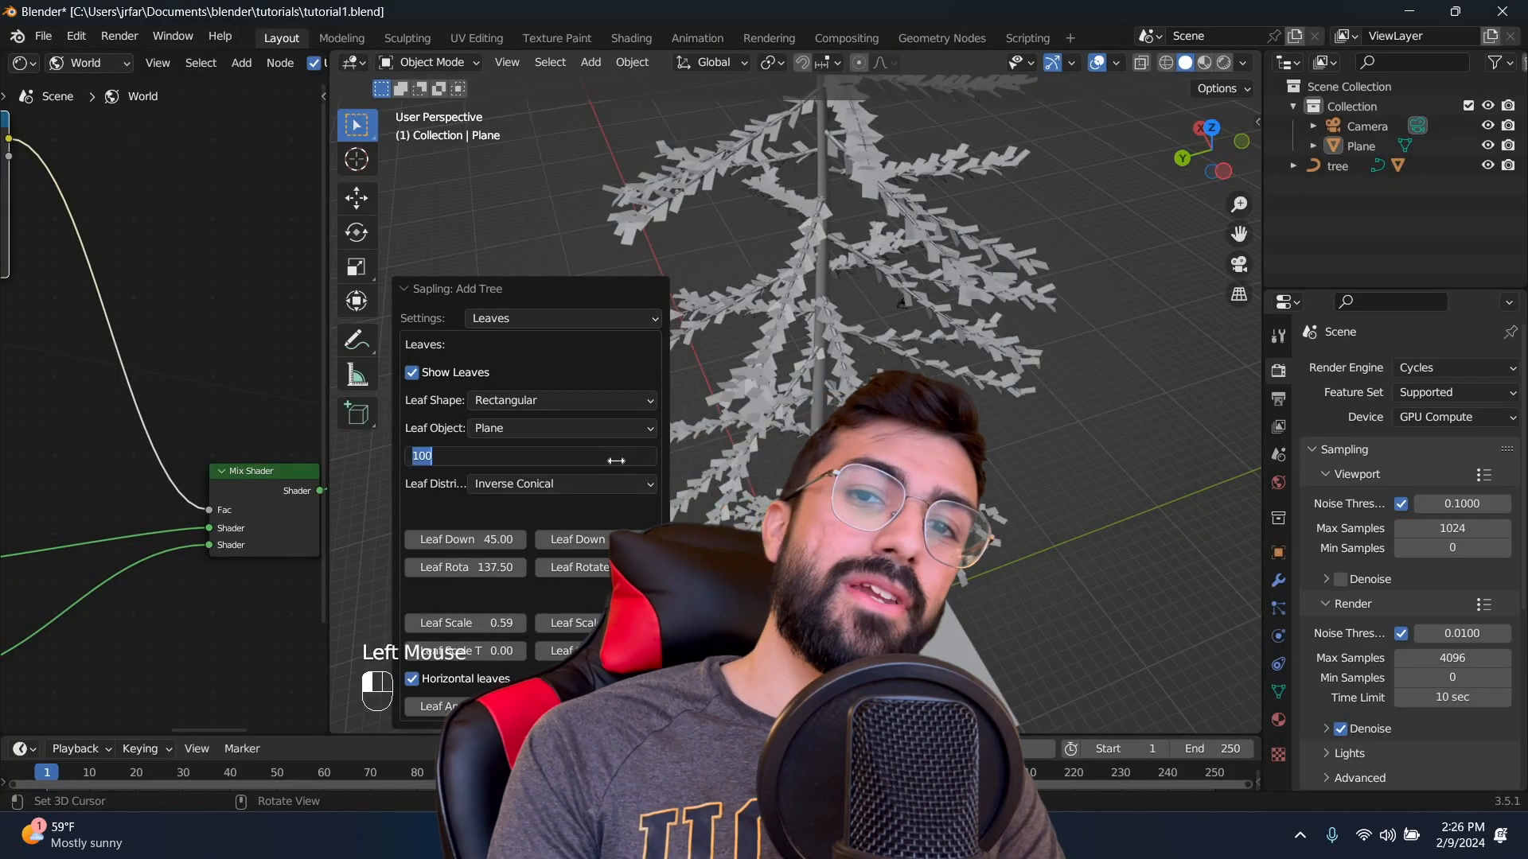
{"action": "key", "text": "ctrl+s"}
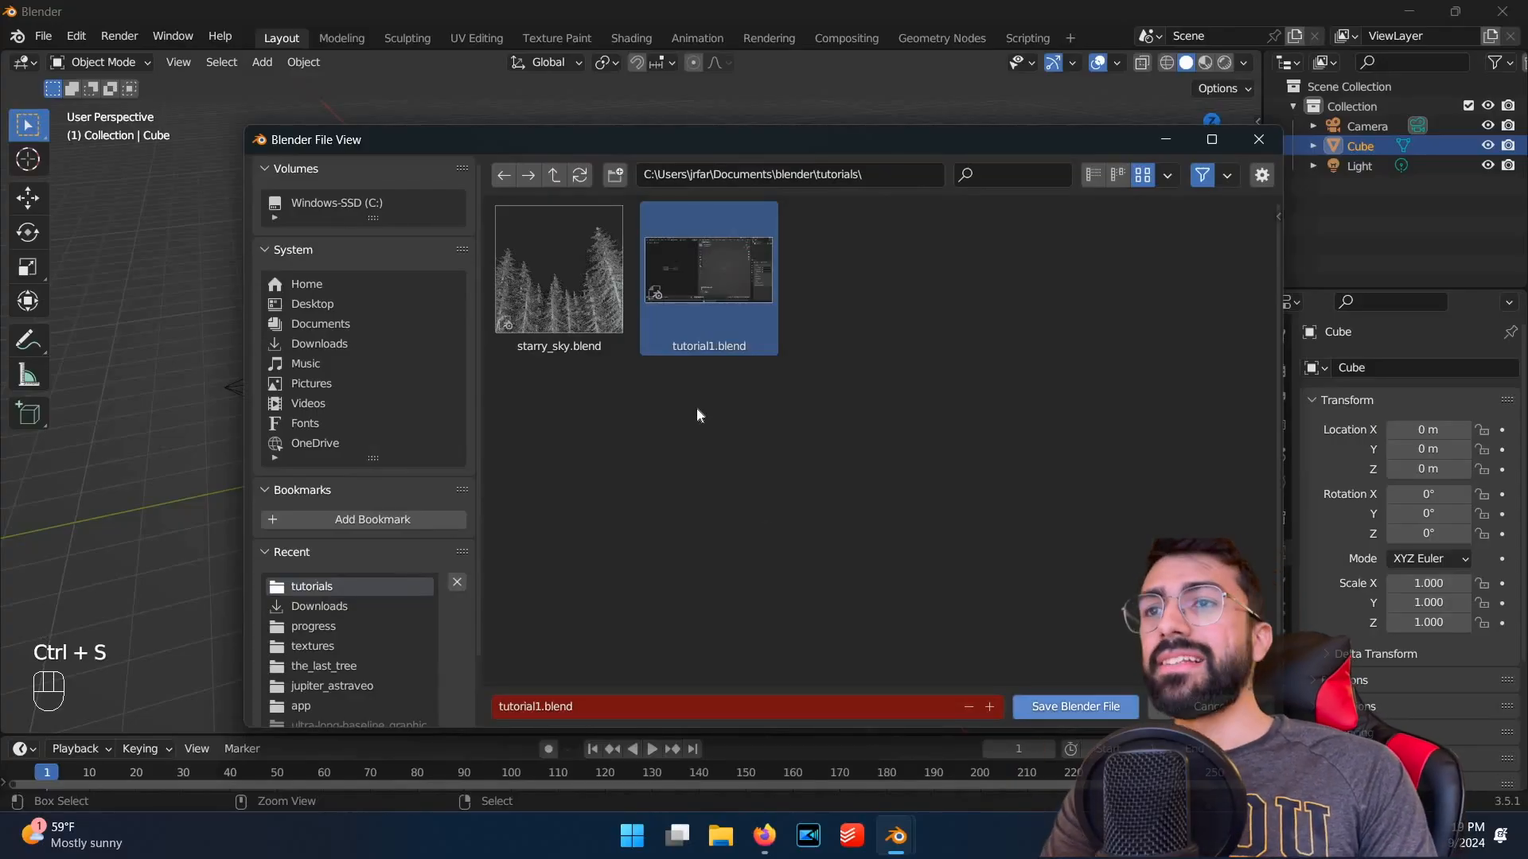
Step: Save the new file as tutorial1.blend, delete all default objects, and save again
{"action": "left_click", "coordinate": [1073, 706]}
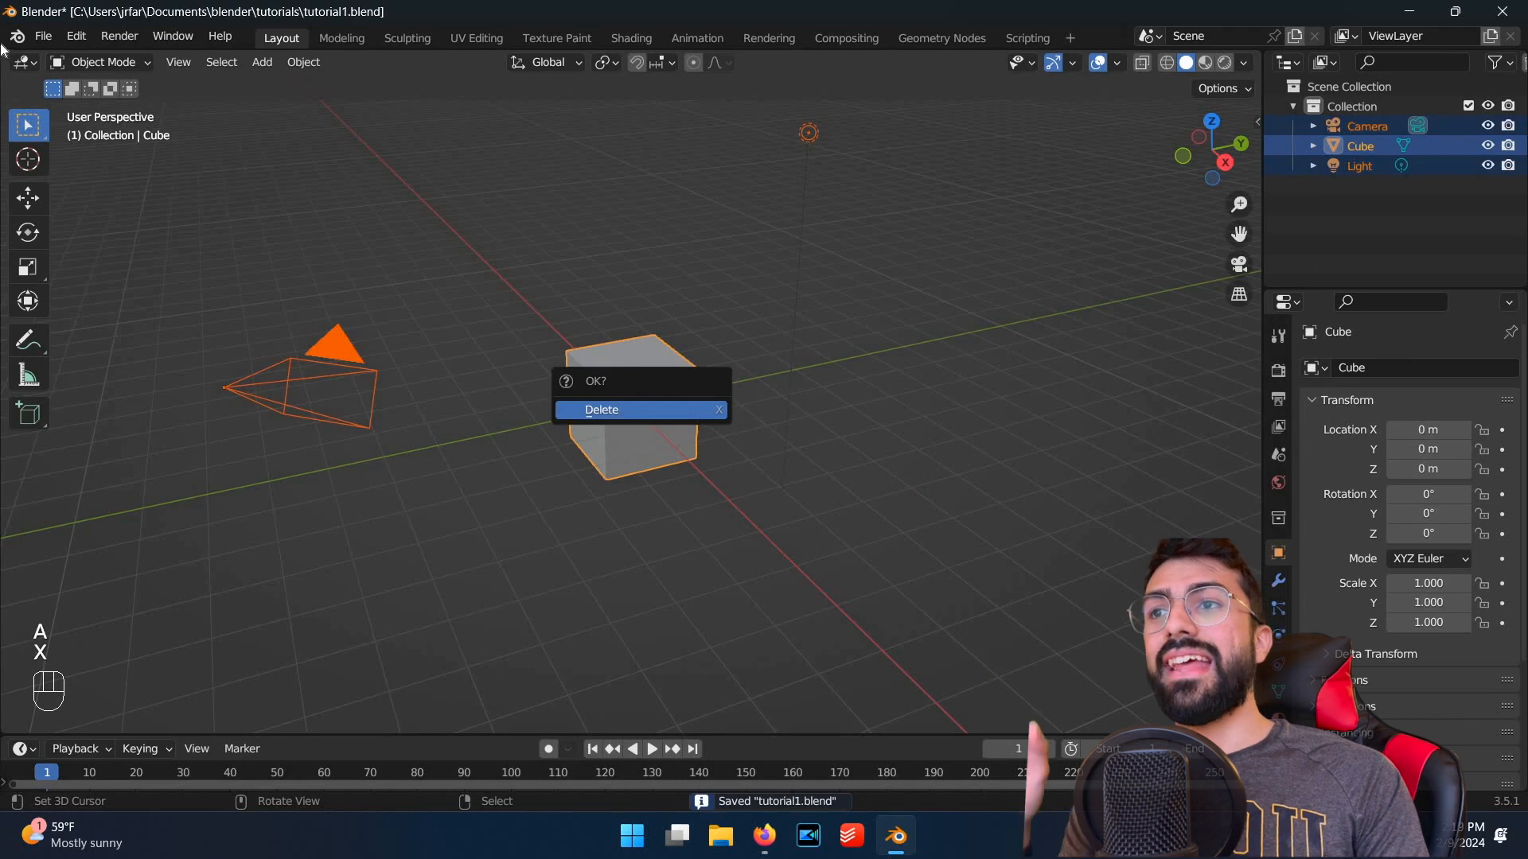
{"action": "left_click", "coordinate": [601, 409]}
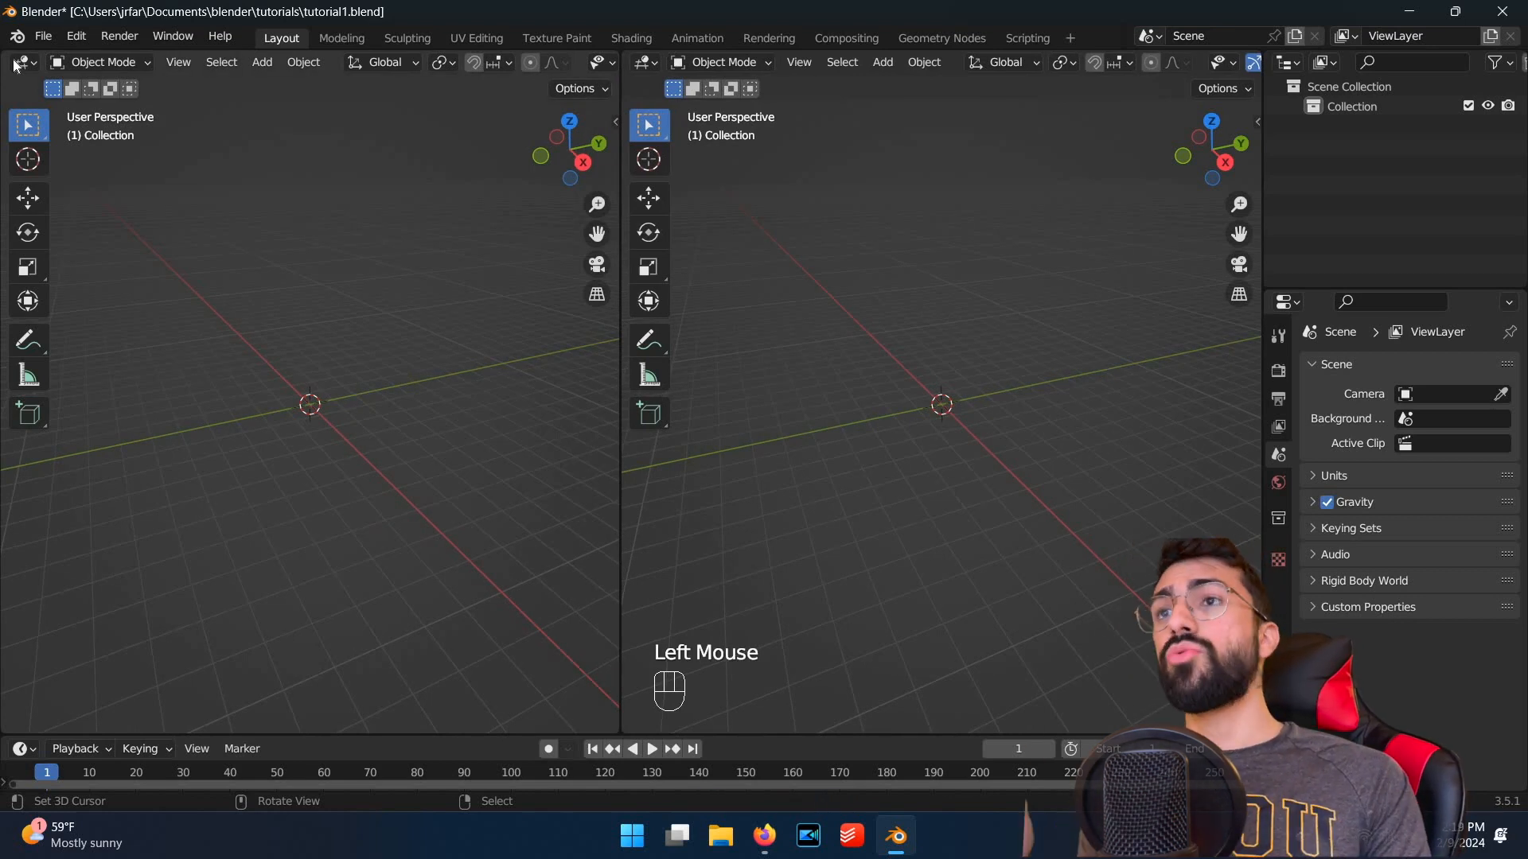
{"action": "key", "text": "ctrl+s"}
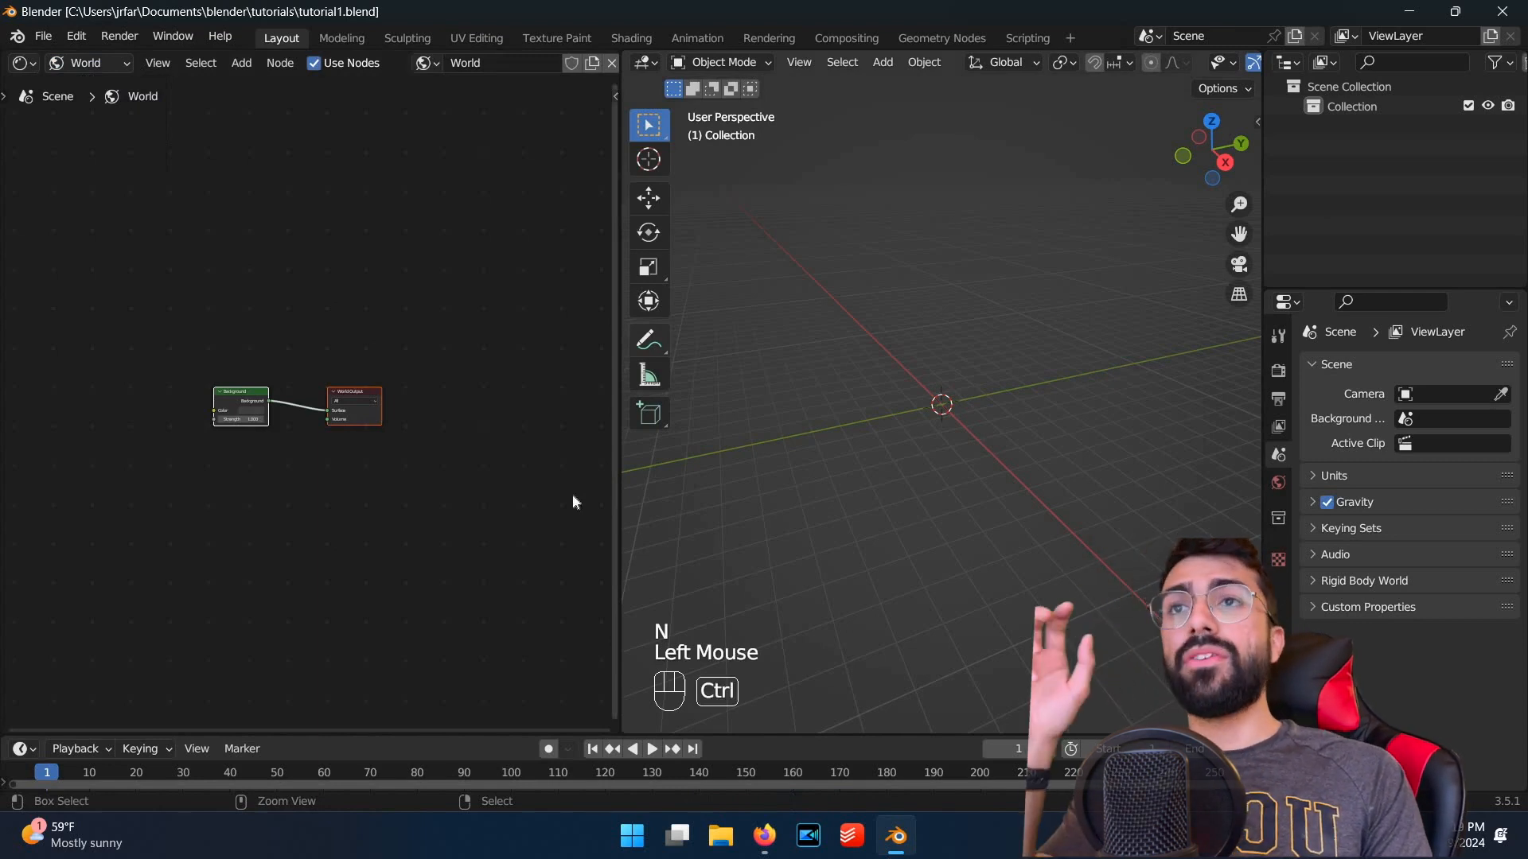
Step: Save the file and switch the render engine to Cycles for rendered preview
{"action": "key", "text": "ctrl+s"}
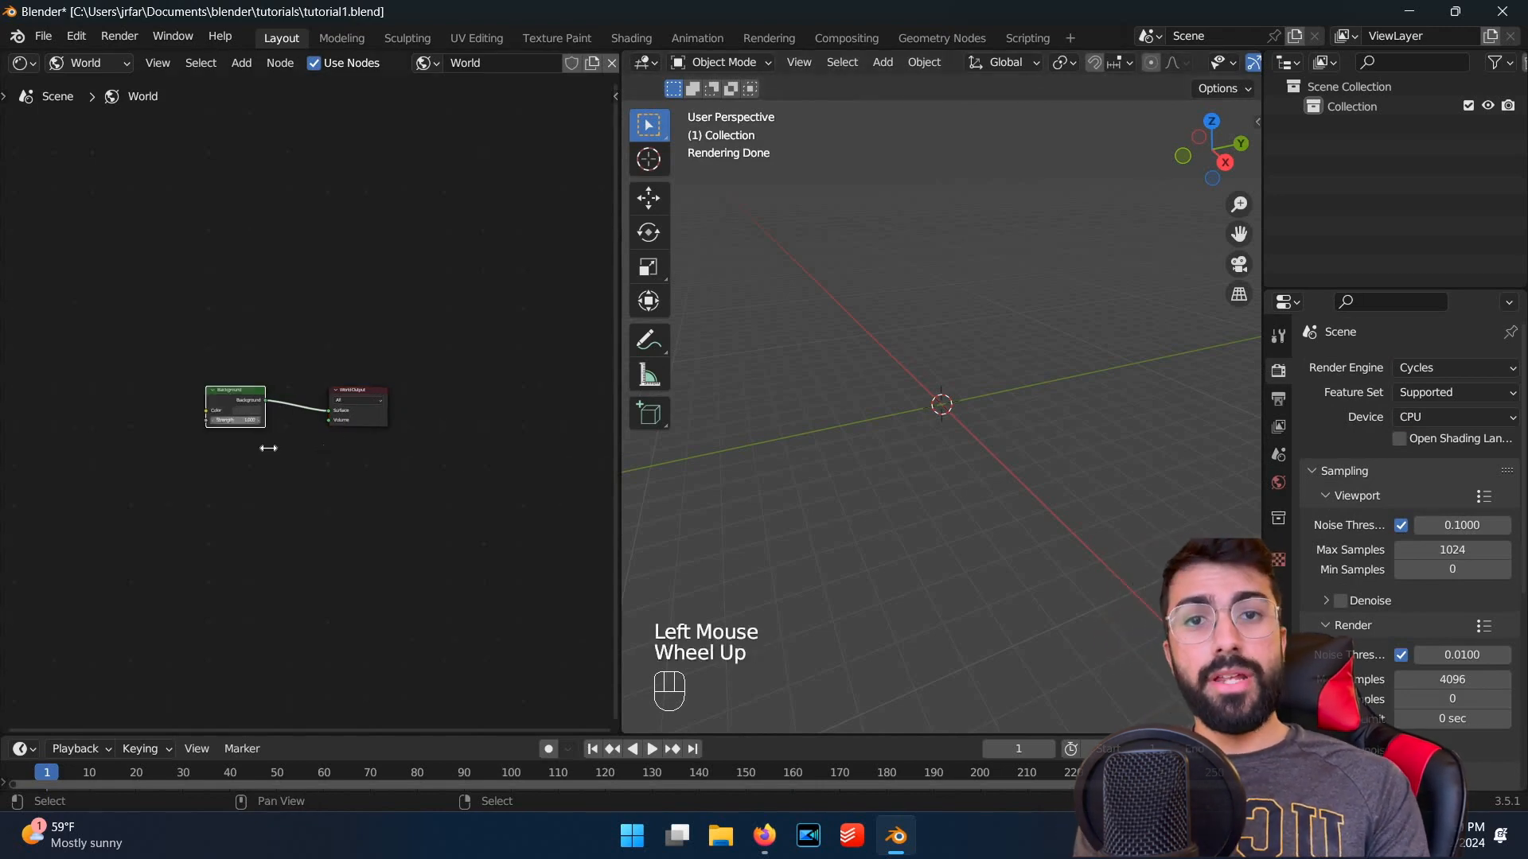
{"action": "left_click", "coordinate": [243, 425]}
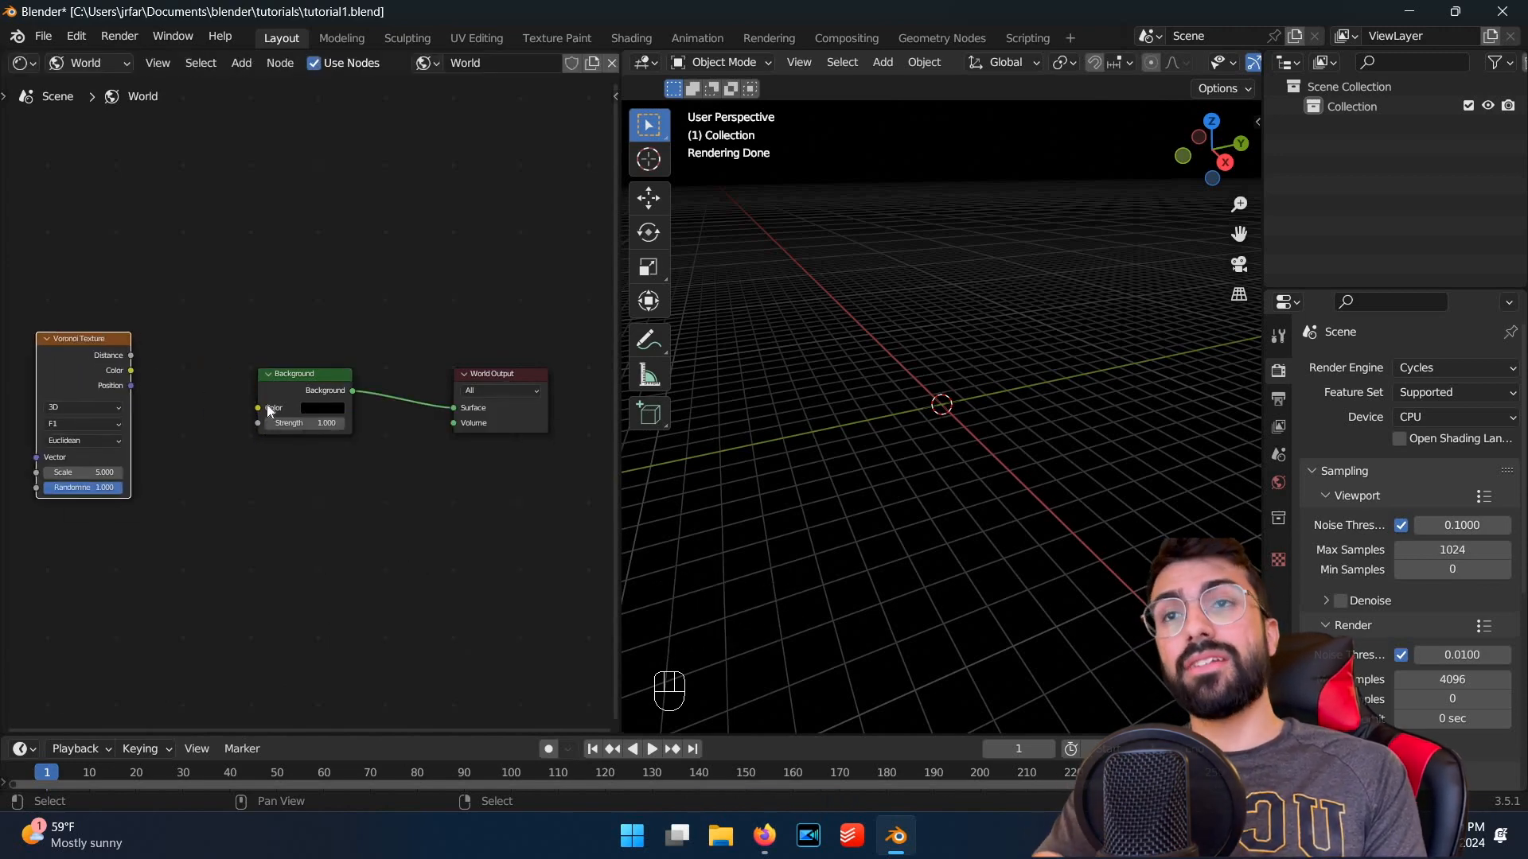
Step: Wire the Voronoi texture into the world Background color, add nodes, and save
{"action": "left_click_drag", "start_coordinate": [105, 365], "coordinate": [273, 407]}
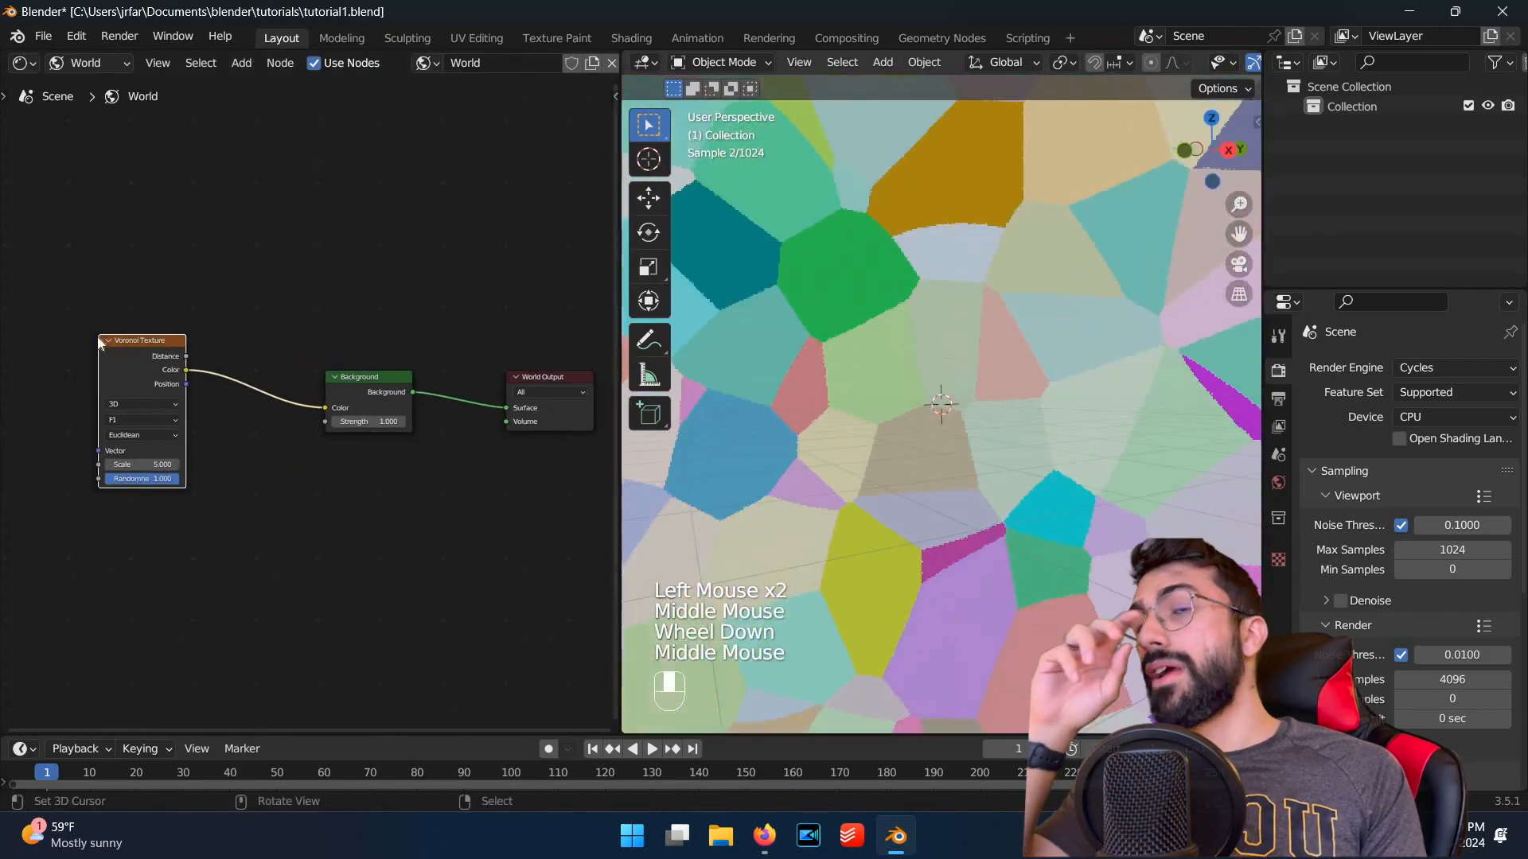
{"action": "key", "text": "ctrl+s"}
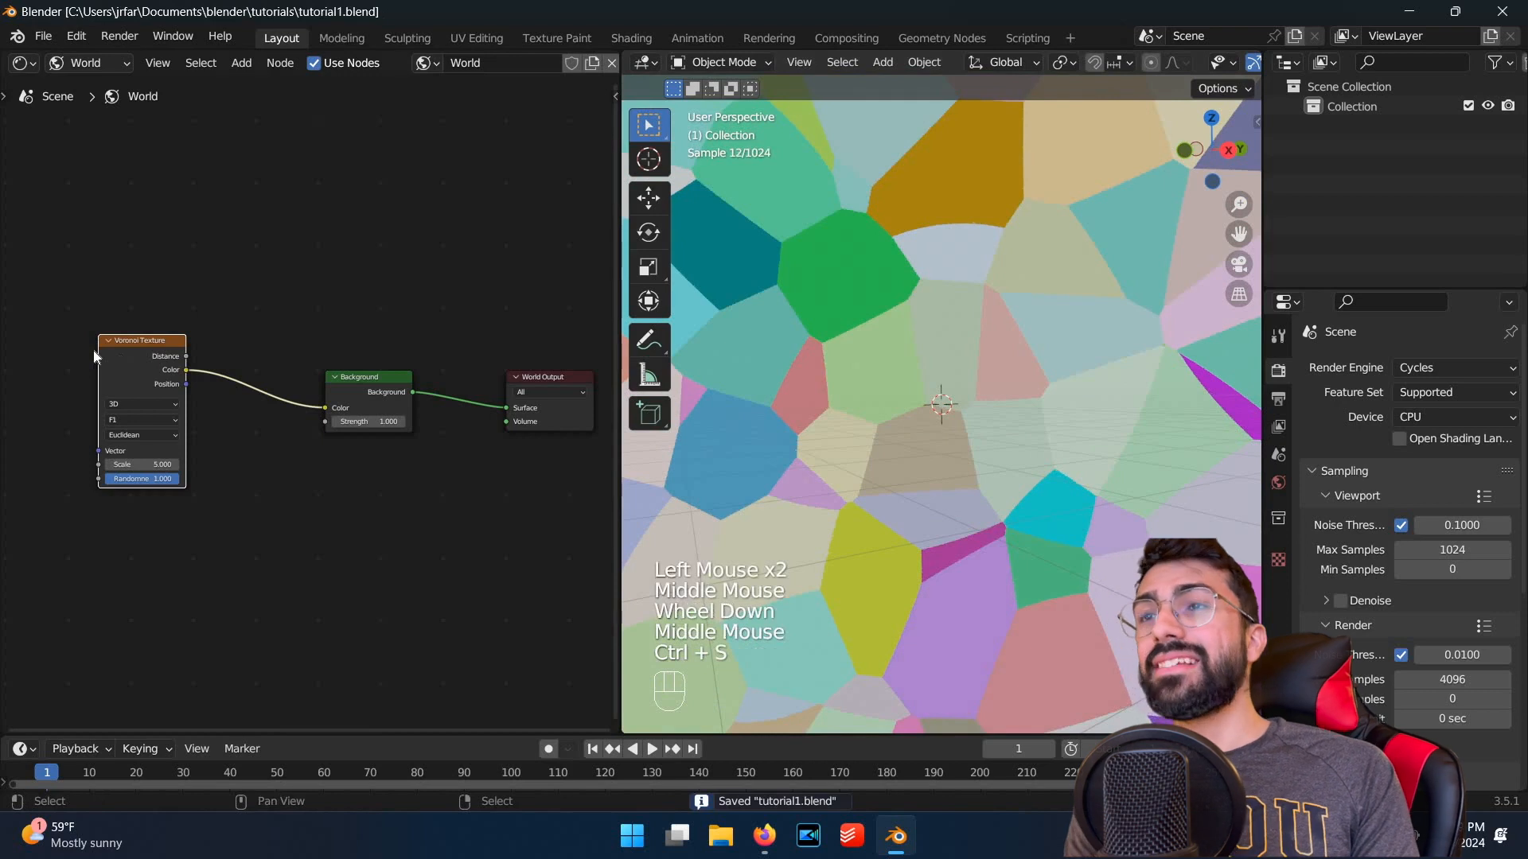
{"action": "key", "text": "shift+a"}
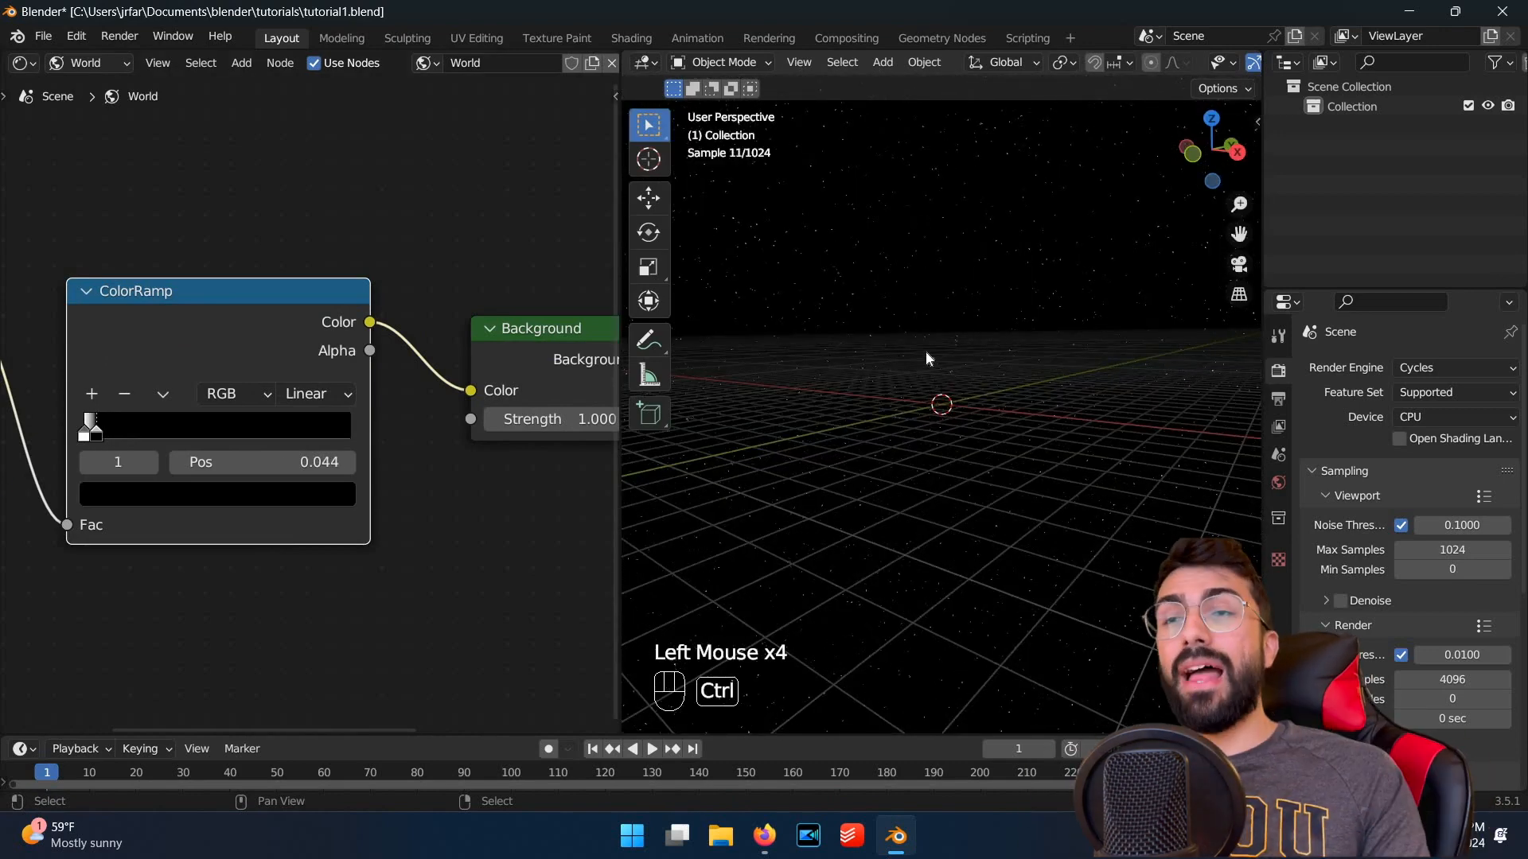
{"action": "key", "text": "ctrl+s"}
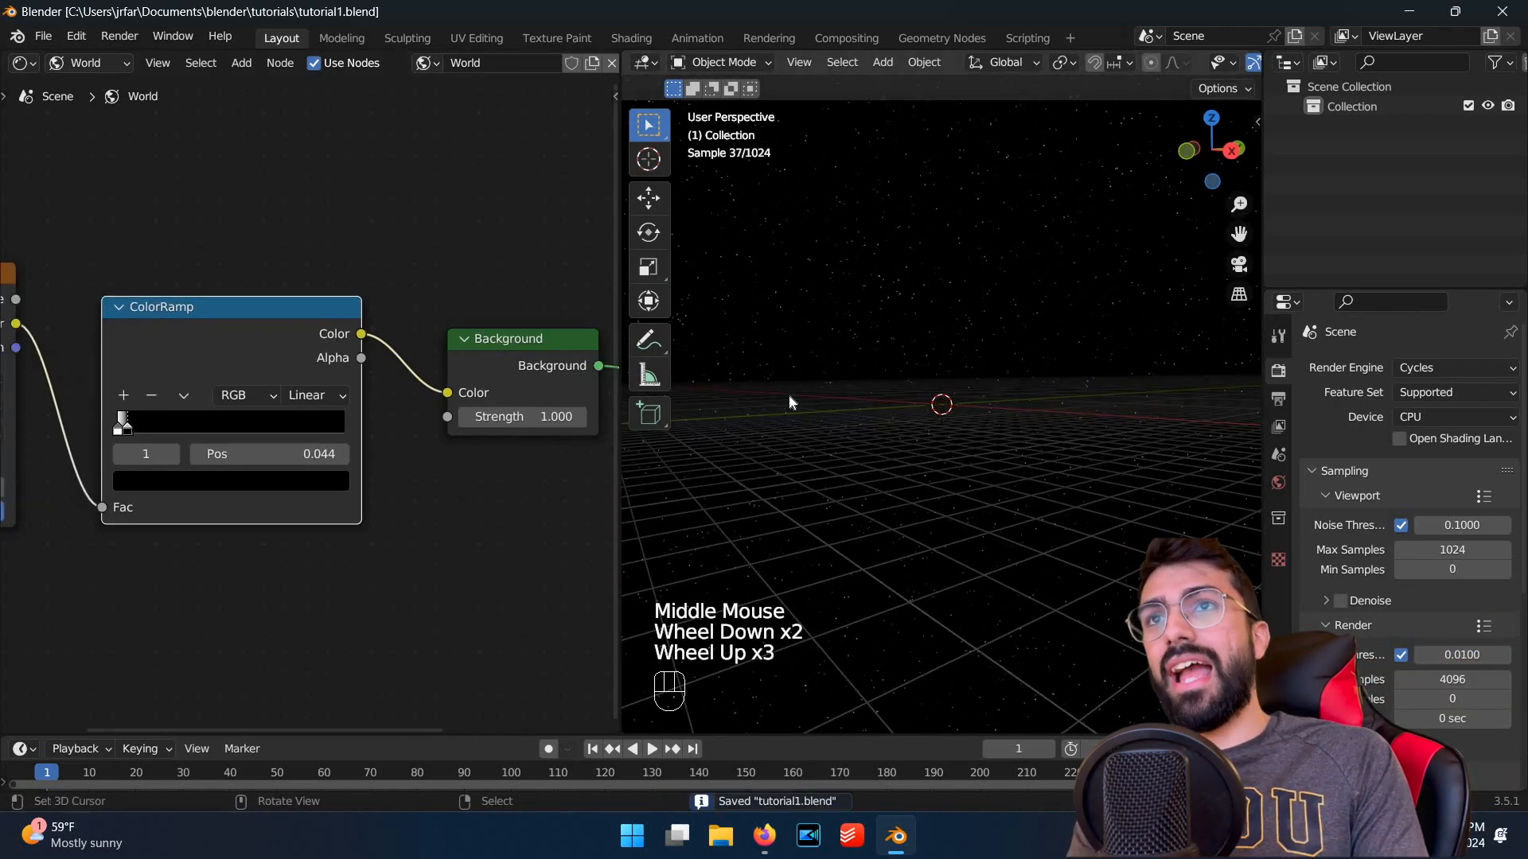
{"action": "left_click", "coordinate": [881, 61]}
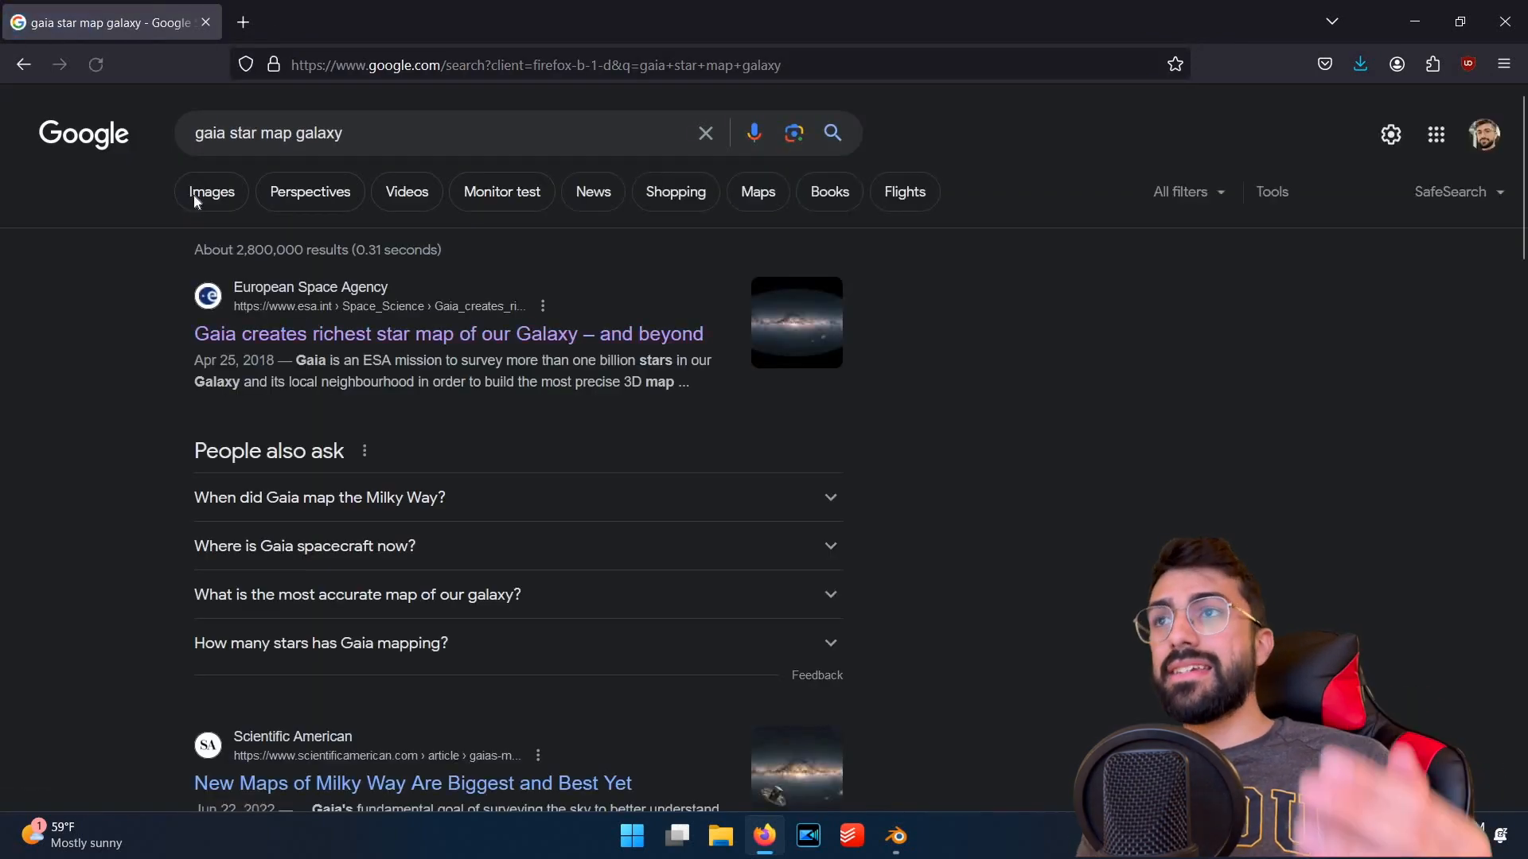
Step: Show image results for 'gaia star map galaxy' and open the ESA Gaia map preview
{"action": "left_click", "coordinate": [212, 191]}
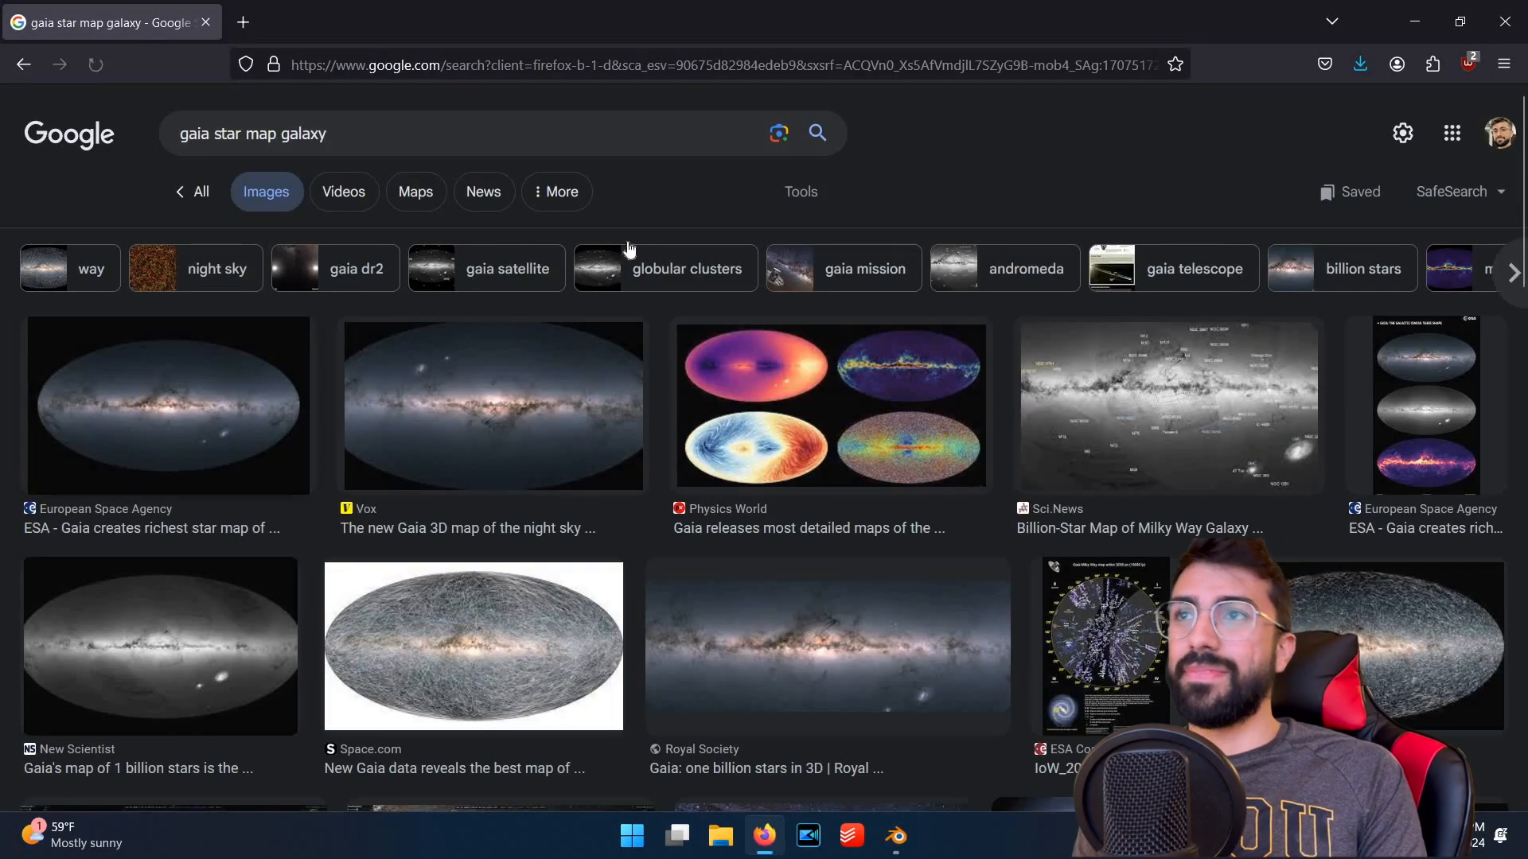
{"action": "left_click", "coordinate": [168, 405]}
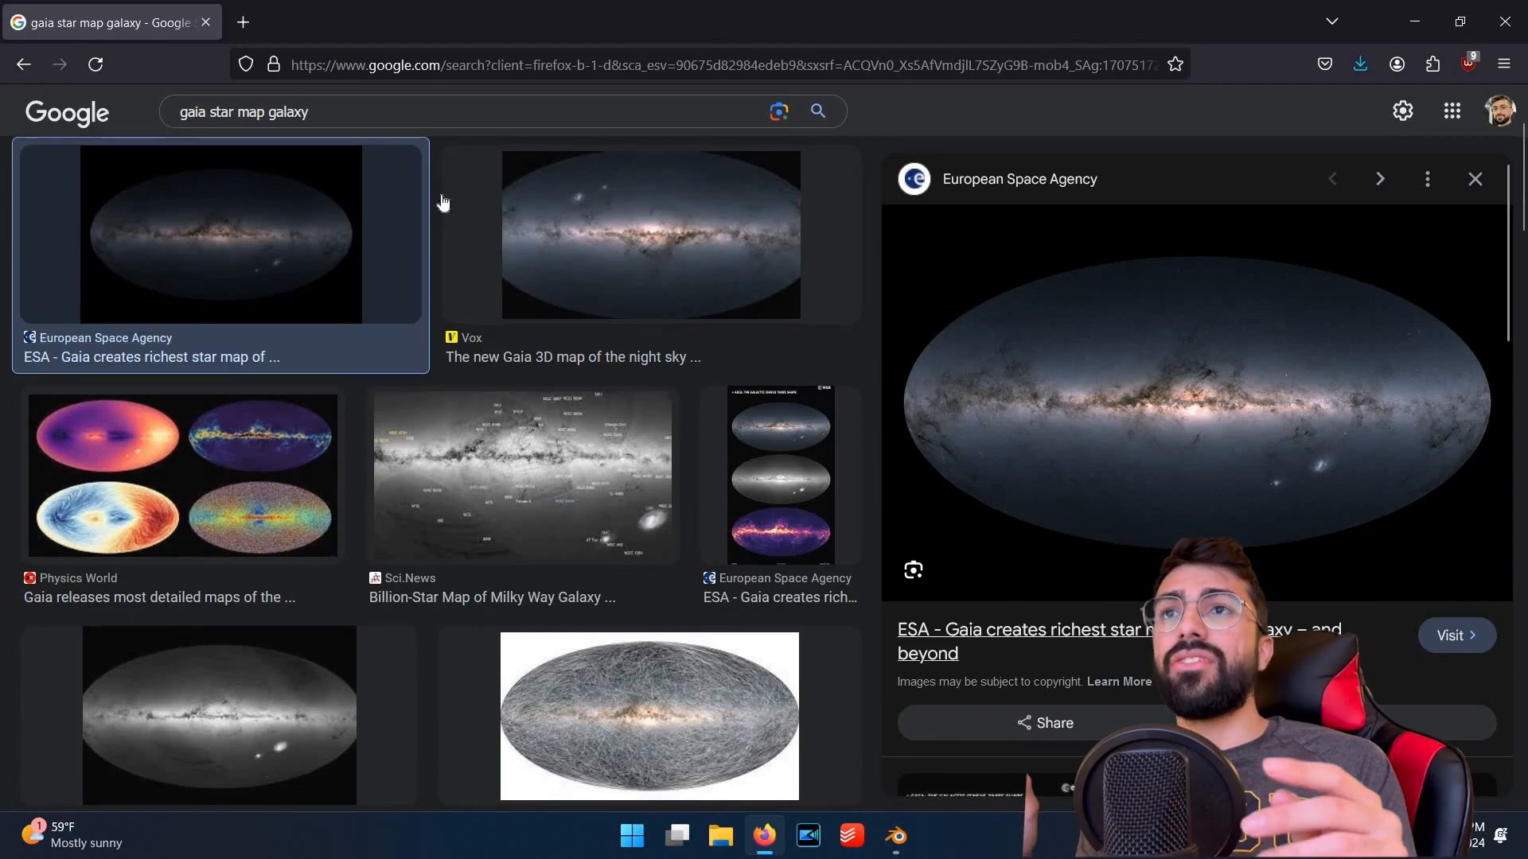
{"action": "left_click", "coordinate": [1455, 635]}
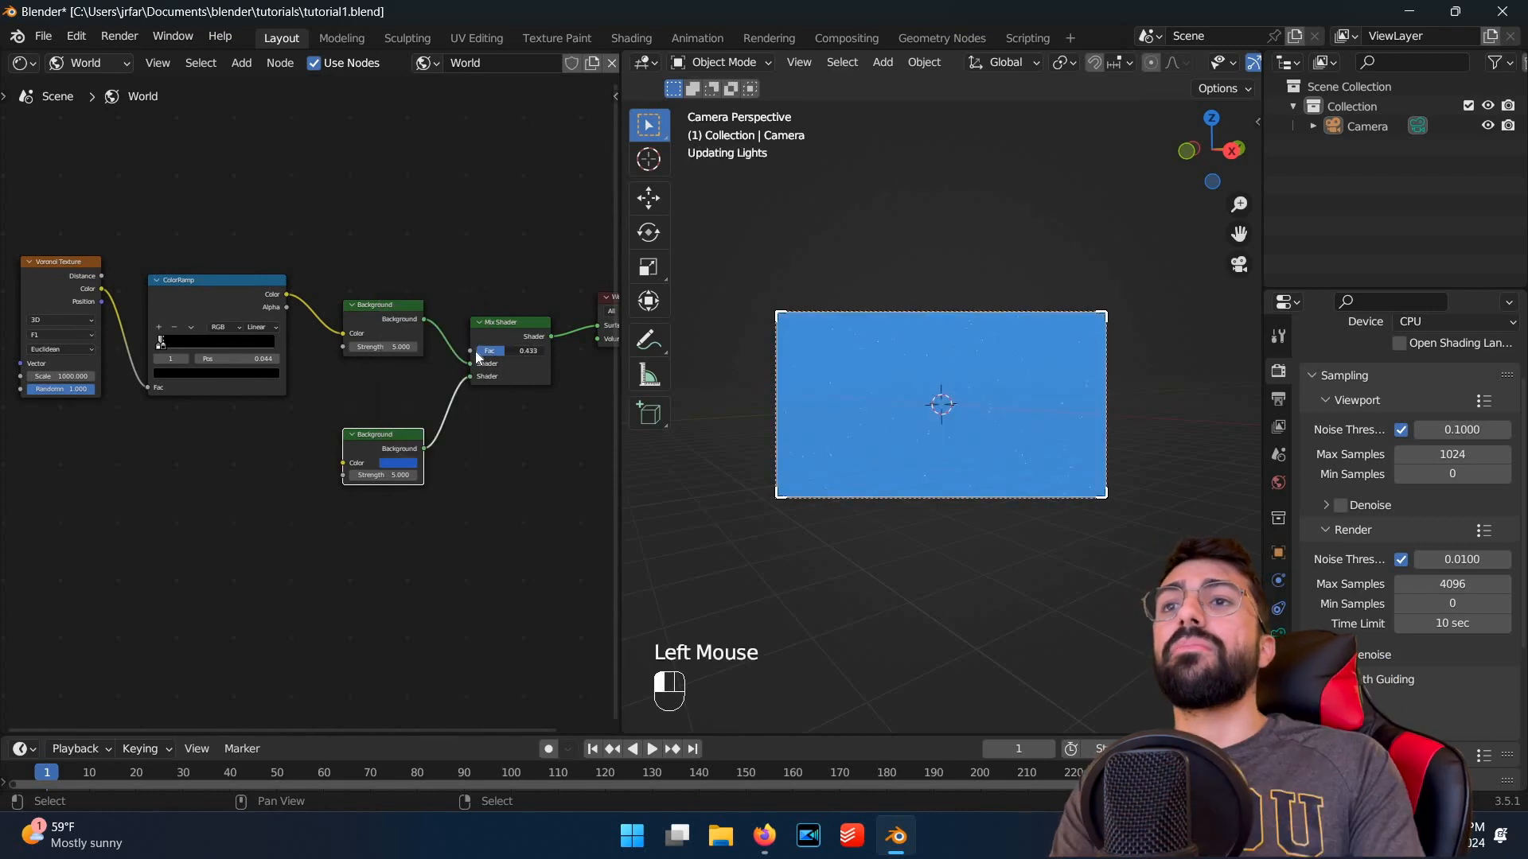
Step: Save the camera, Mix Shader and Environment Texture world setup to tutorial1.blend
{"action": "key", "text": "ctrl+s"}
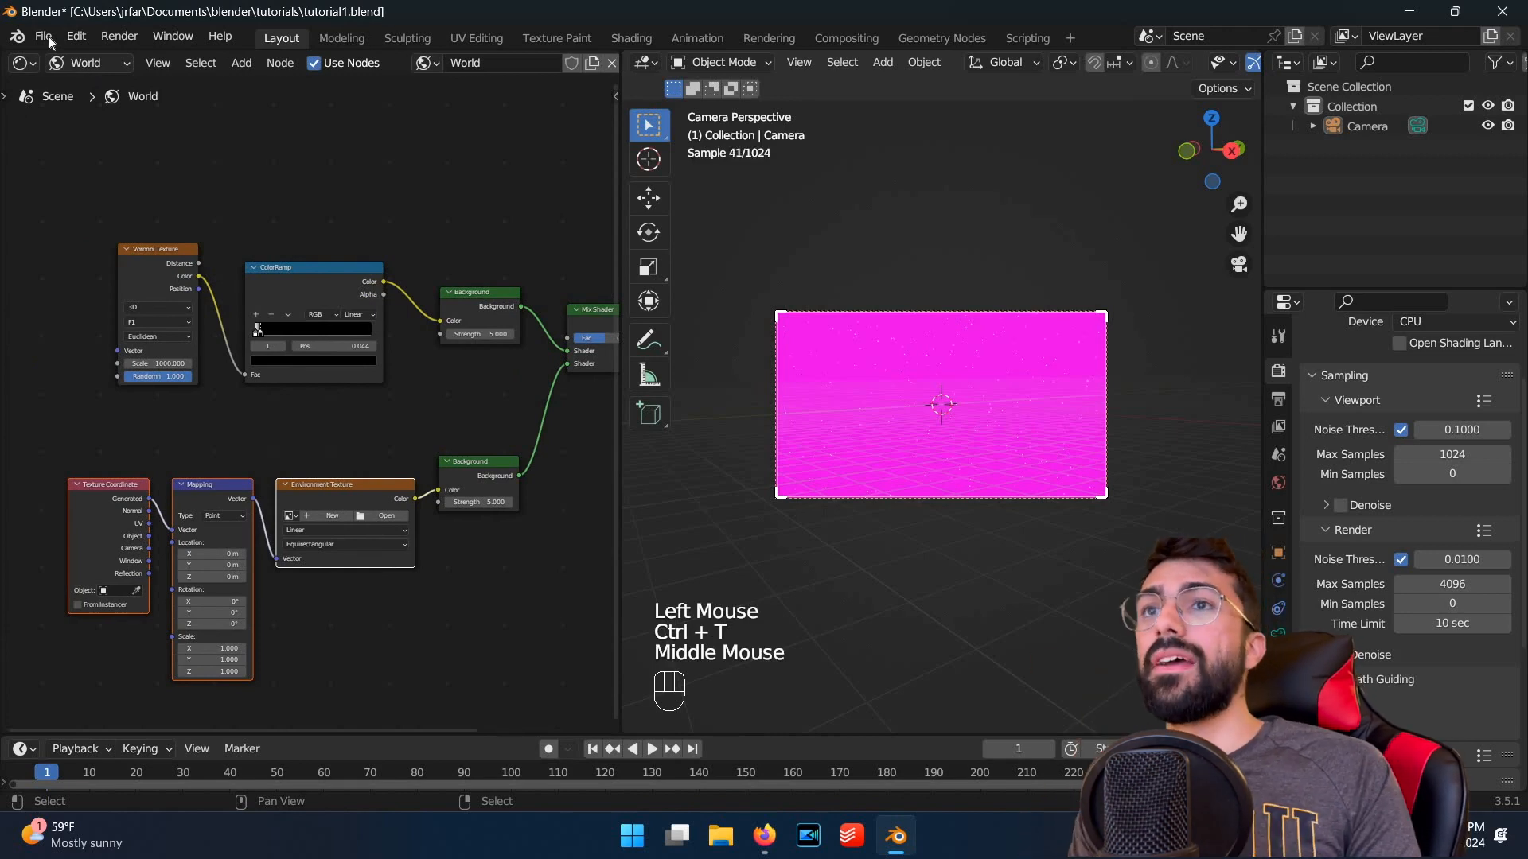
Step: Search the add-on preferences for 'node wrangler' from the Edit menu
{"action": "left_click", "coordinate": [42, 36]}
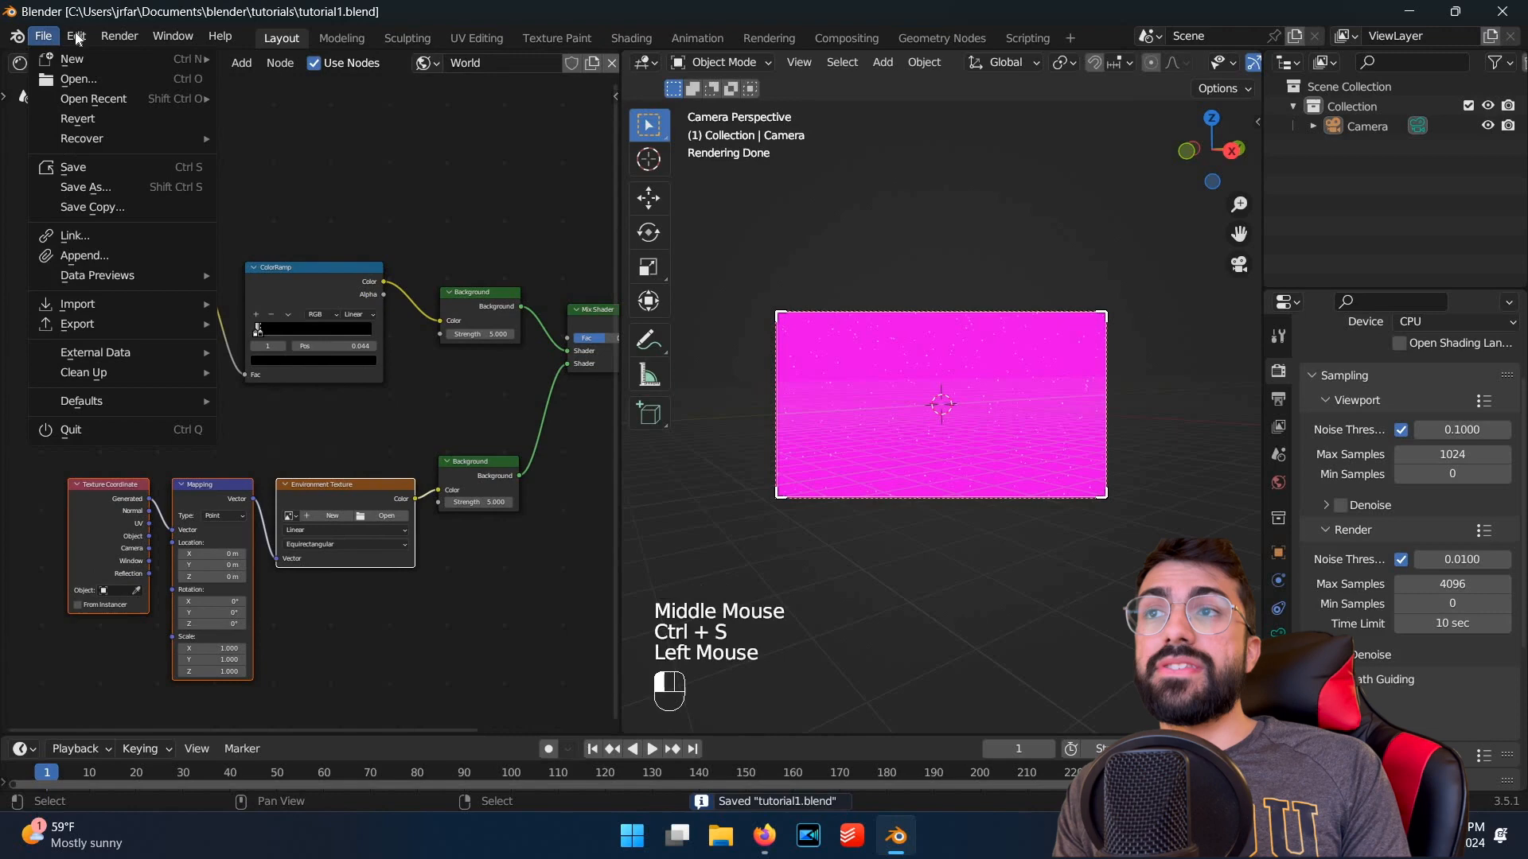
{"action": "left_click", "coordinate": [75, 36]}
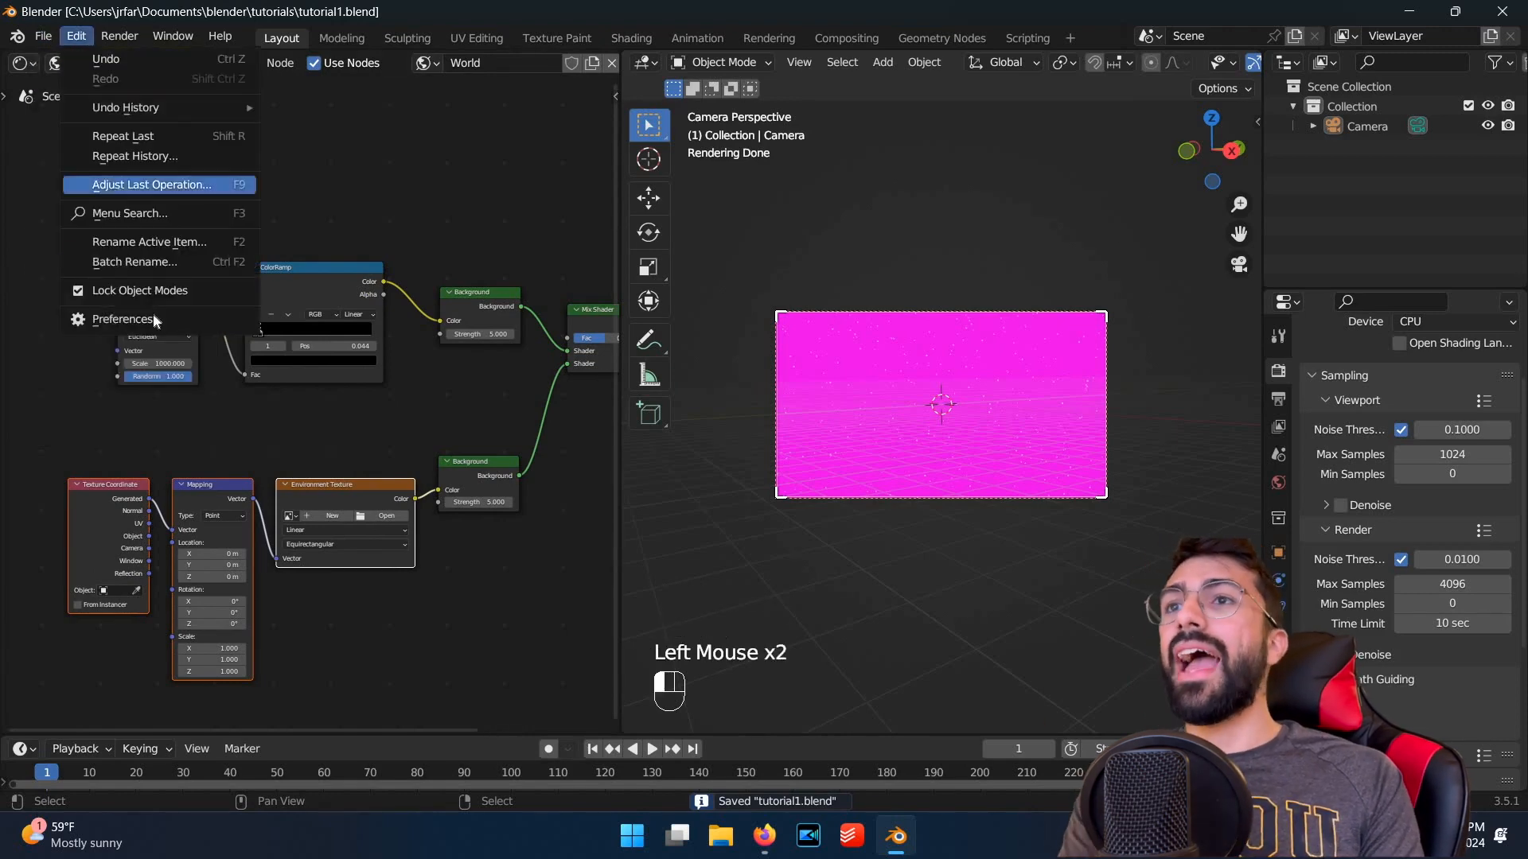
{"action": "left_click", "coordinate": [128, 318]}
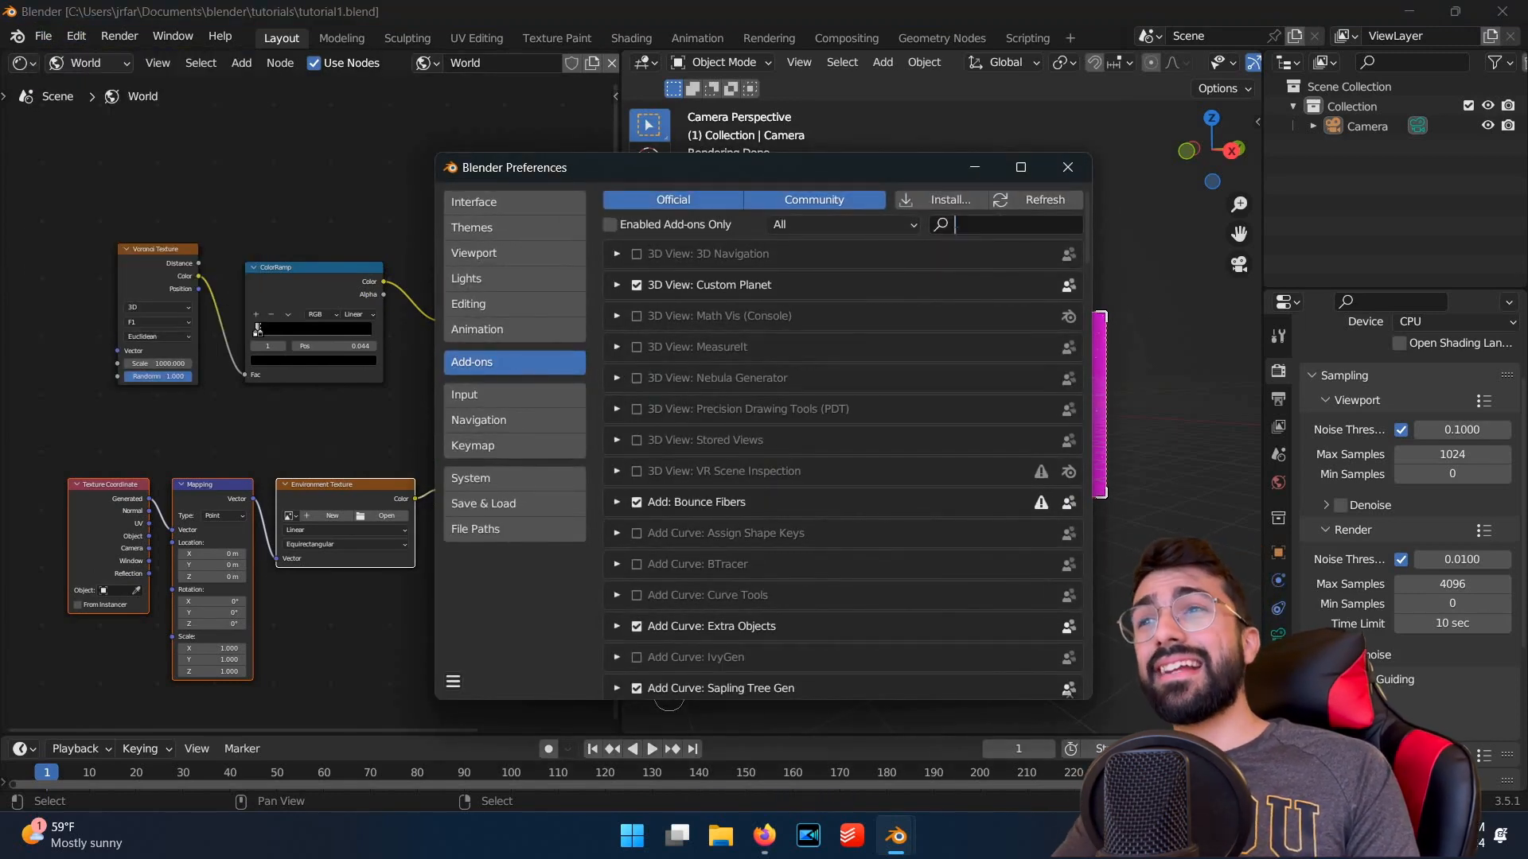
{"action": "type", "text": "node wrangler"}
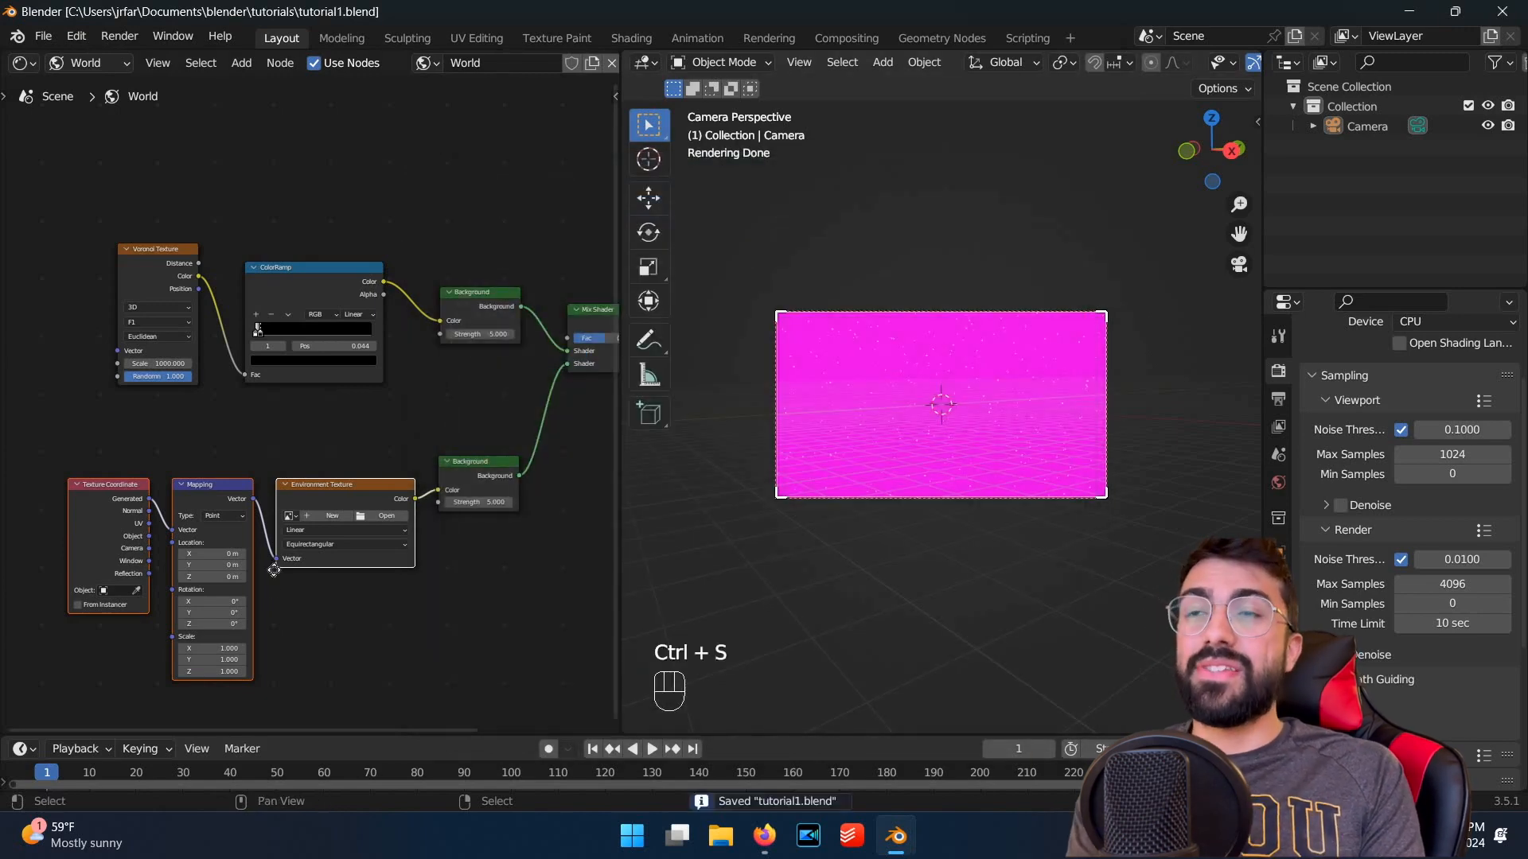
Step: Load the Gaia Milky Way image into the Environment Texture node
{"action": "left_click", "coordinate": [386, 515]}
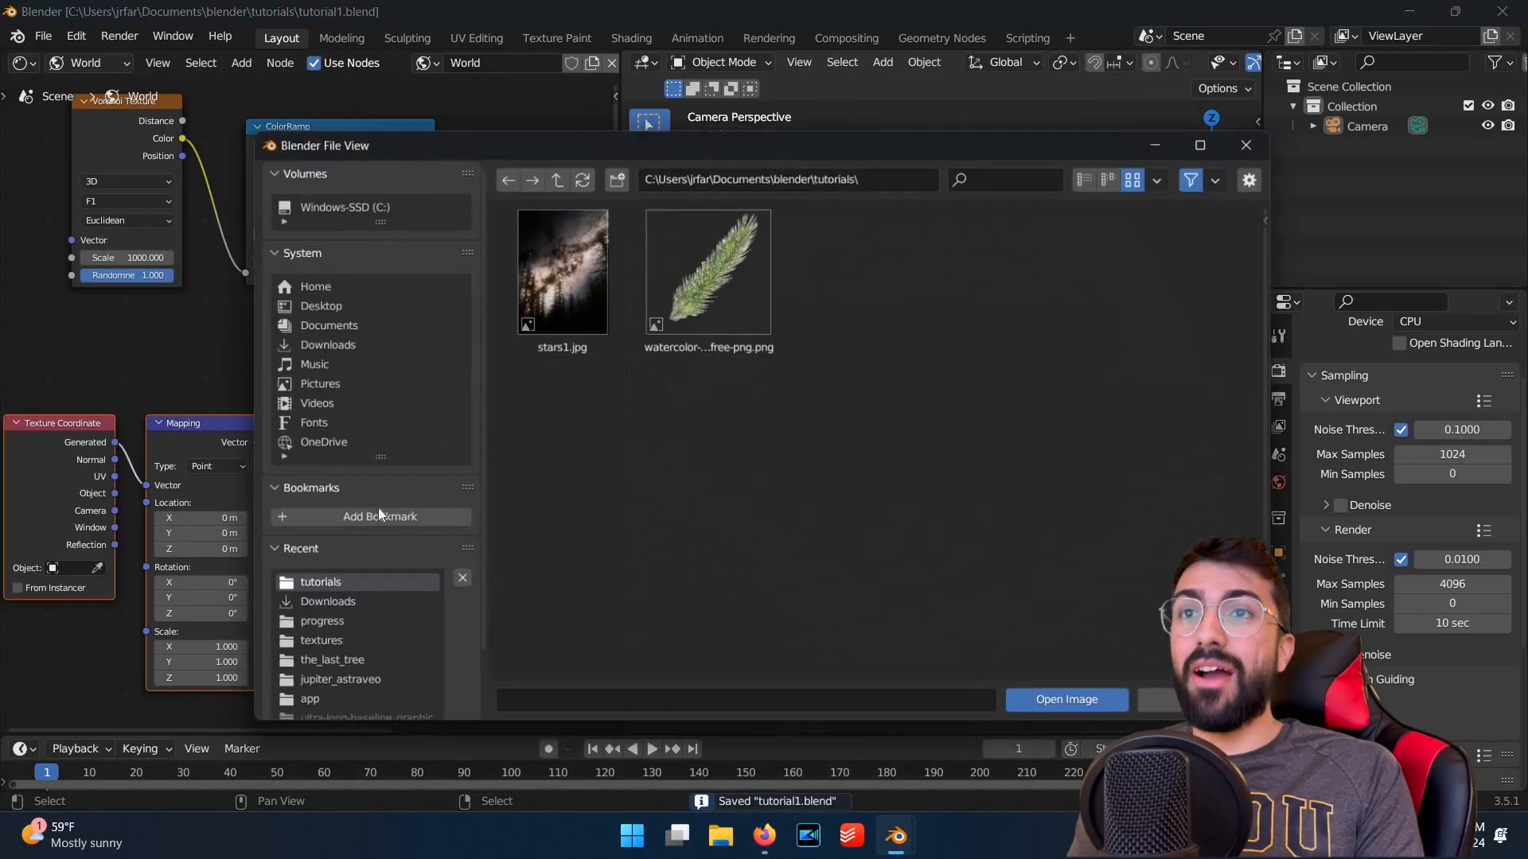
{"action": "left_click", "coordinate": [328, 344]}
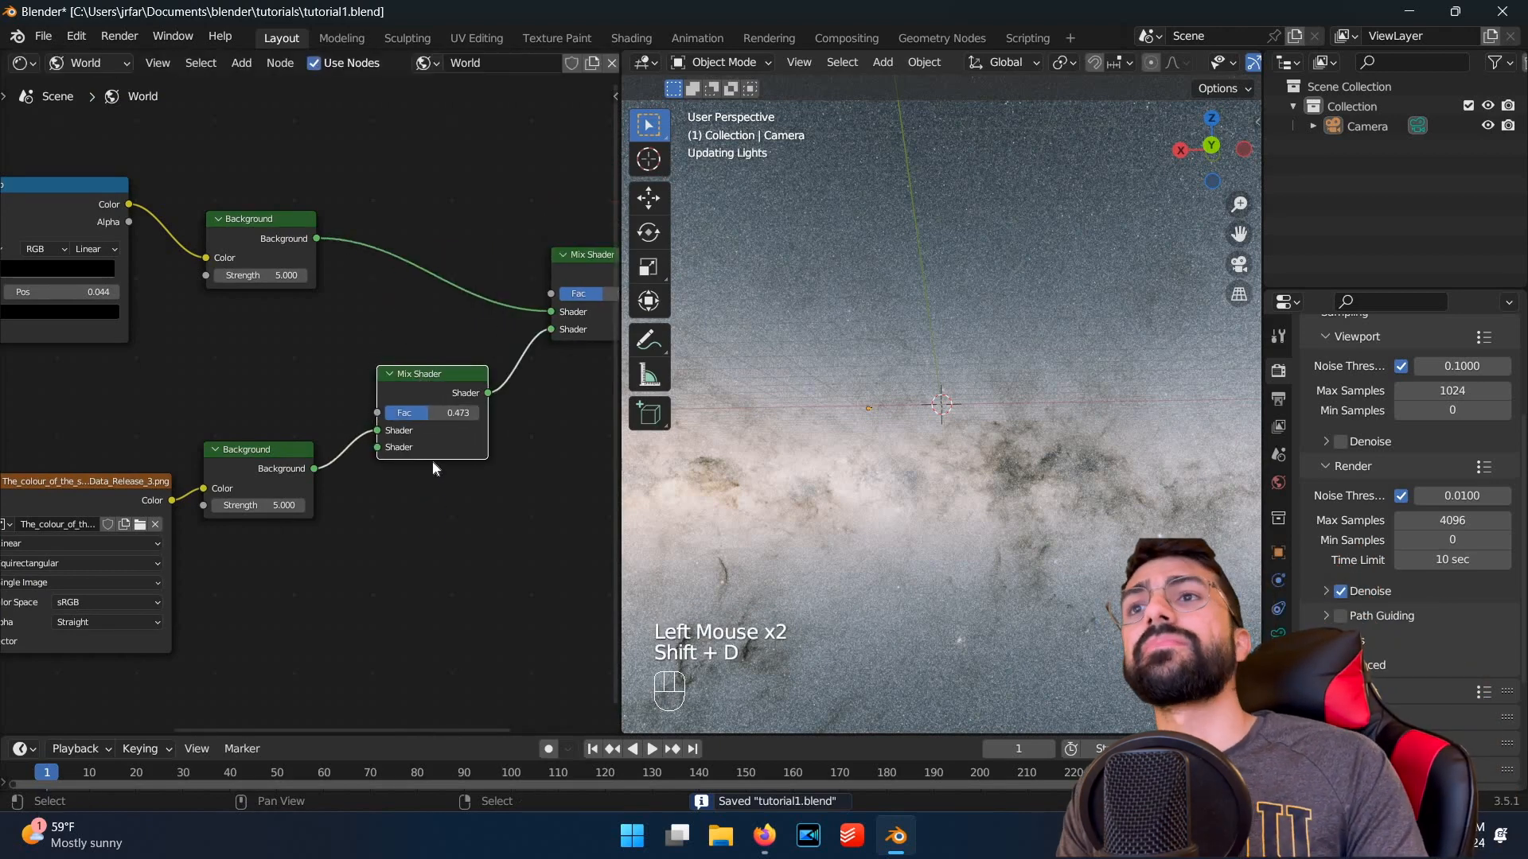
Step: Add a shader mix to the world nodes, adjust its factor, save, and add another node
{"action": "key", "text": "shift+a"}
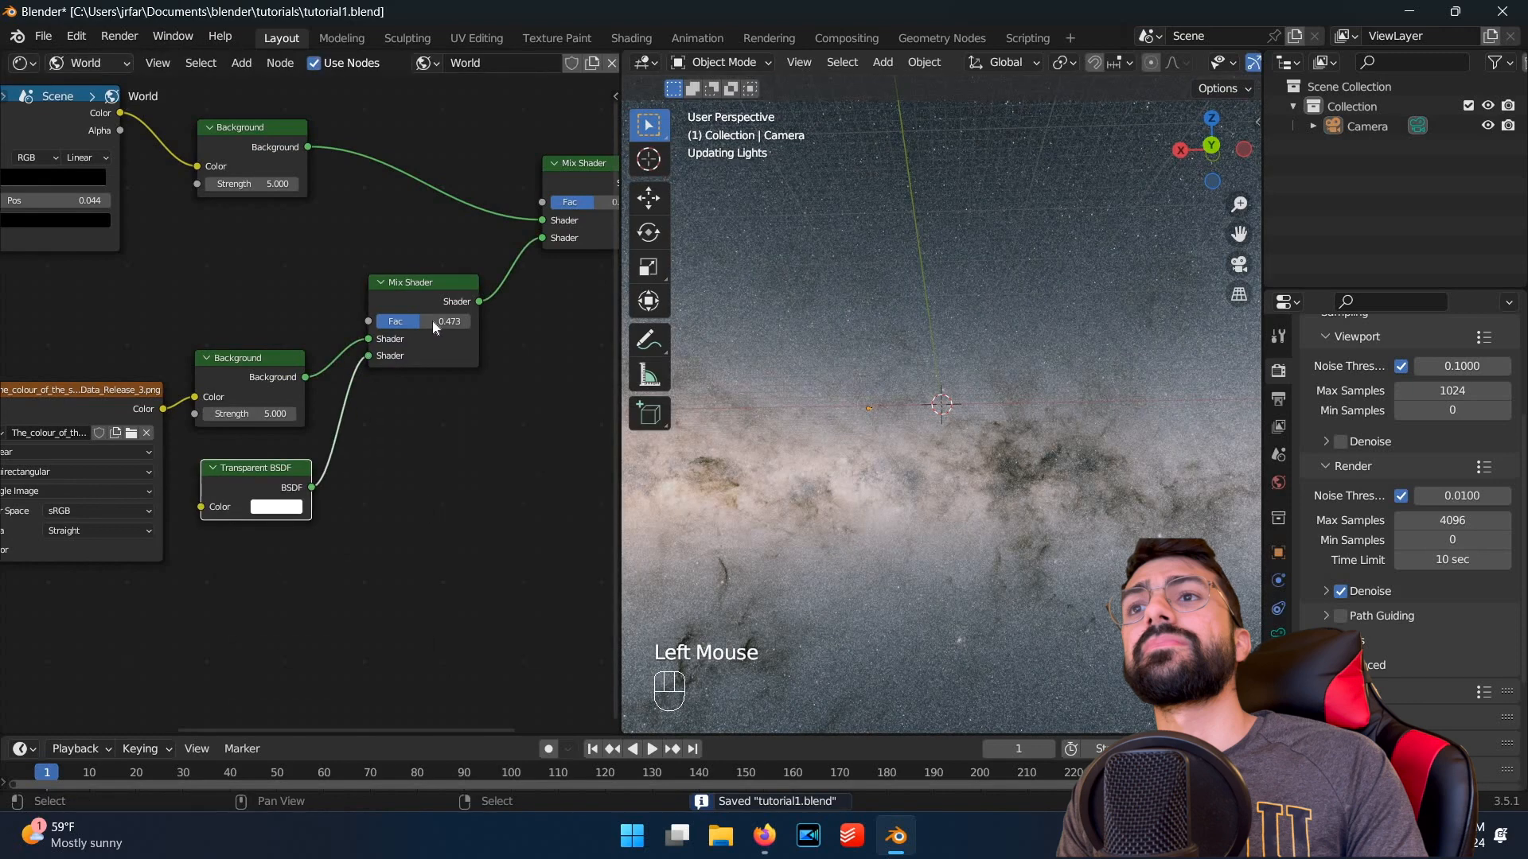
{"action": "double_click", "coordinate": [421, 320]}
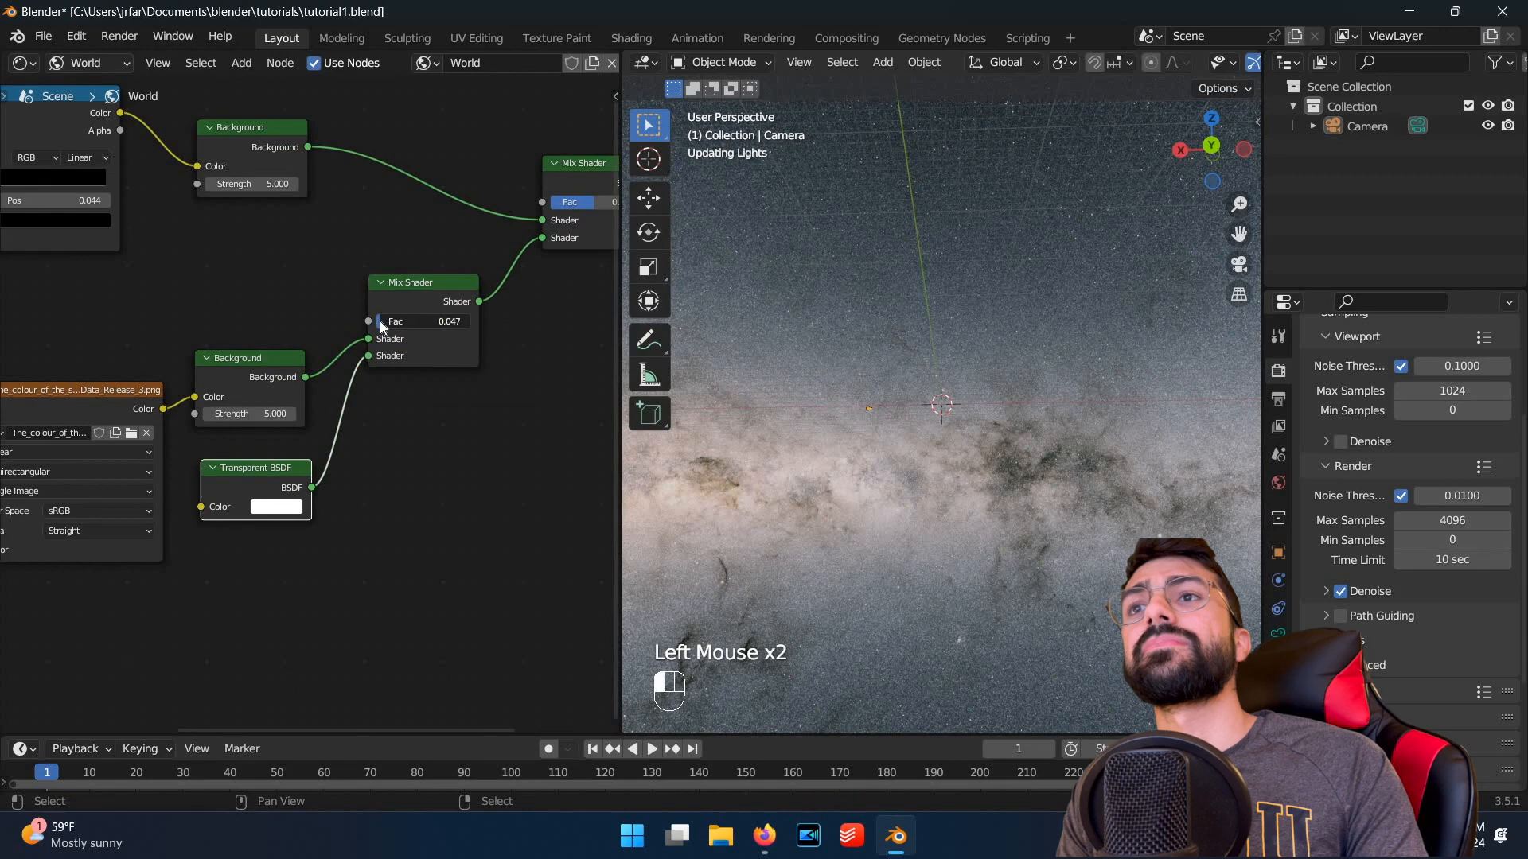
{"action": "mouse_move", "coordinate": [381, 321]}
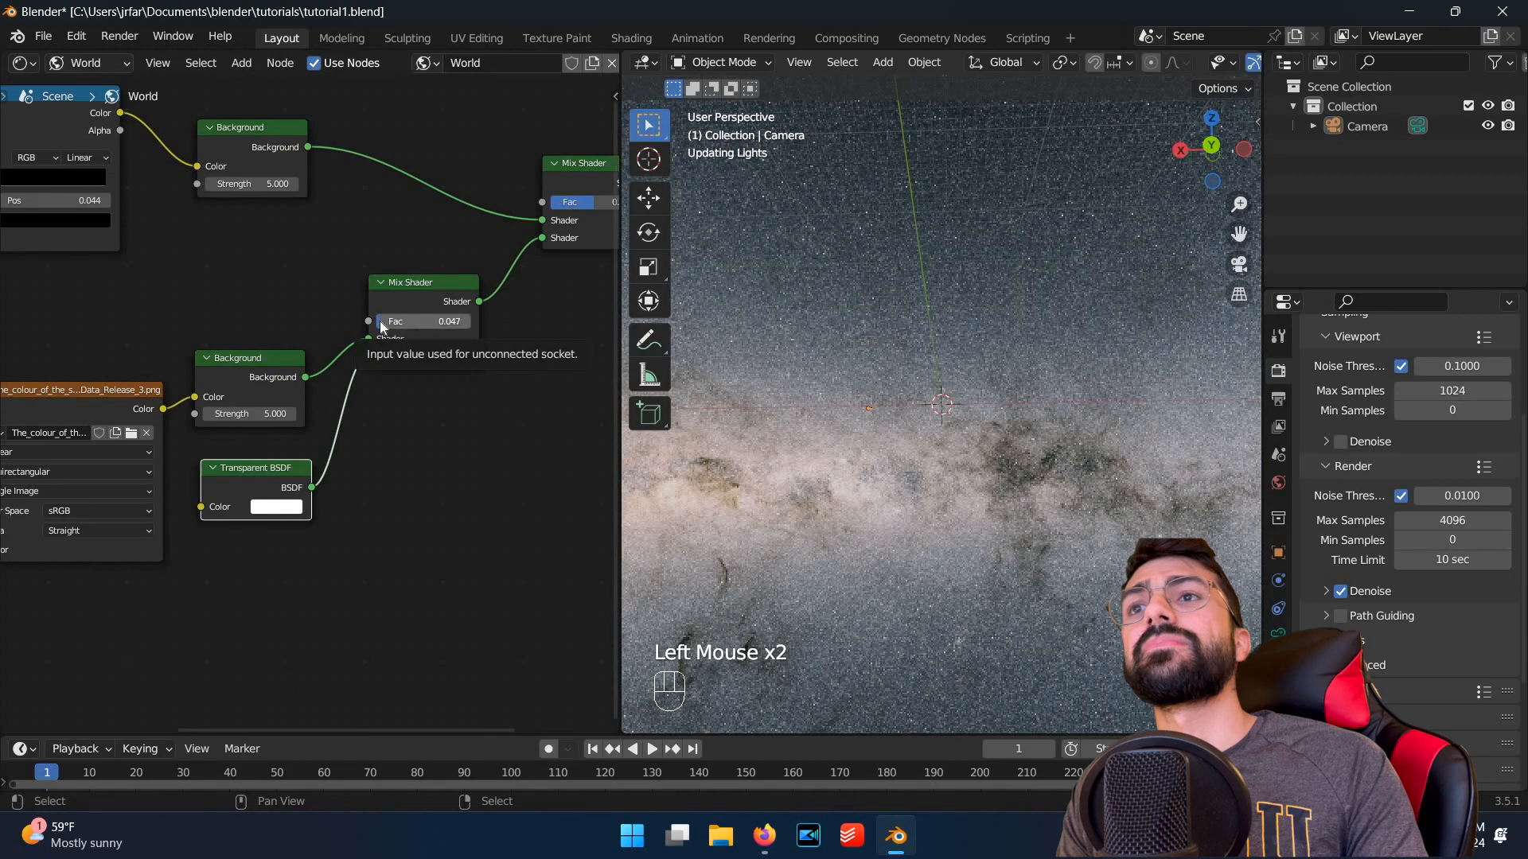
{"action": "left_click_drag", "start_coordinate": [390, 320], "coordinate": [452, 321]}
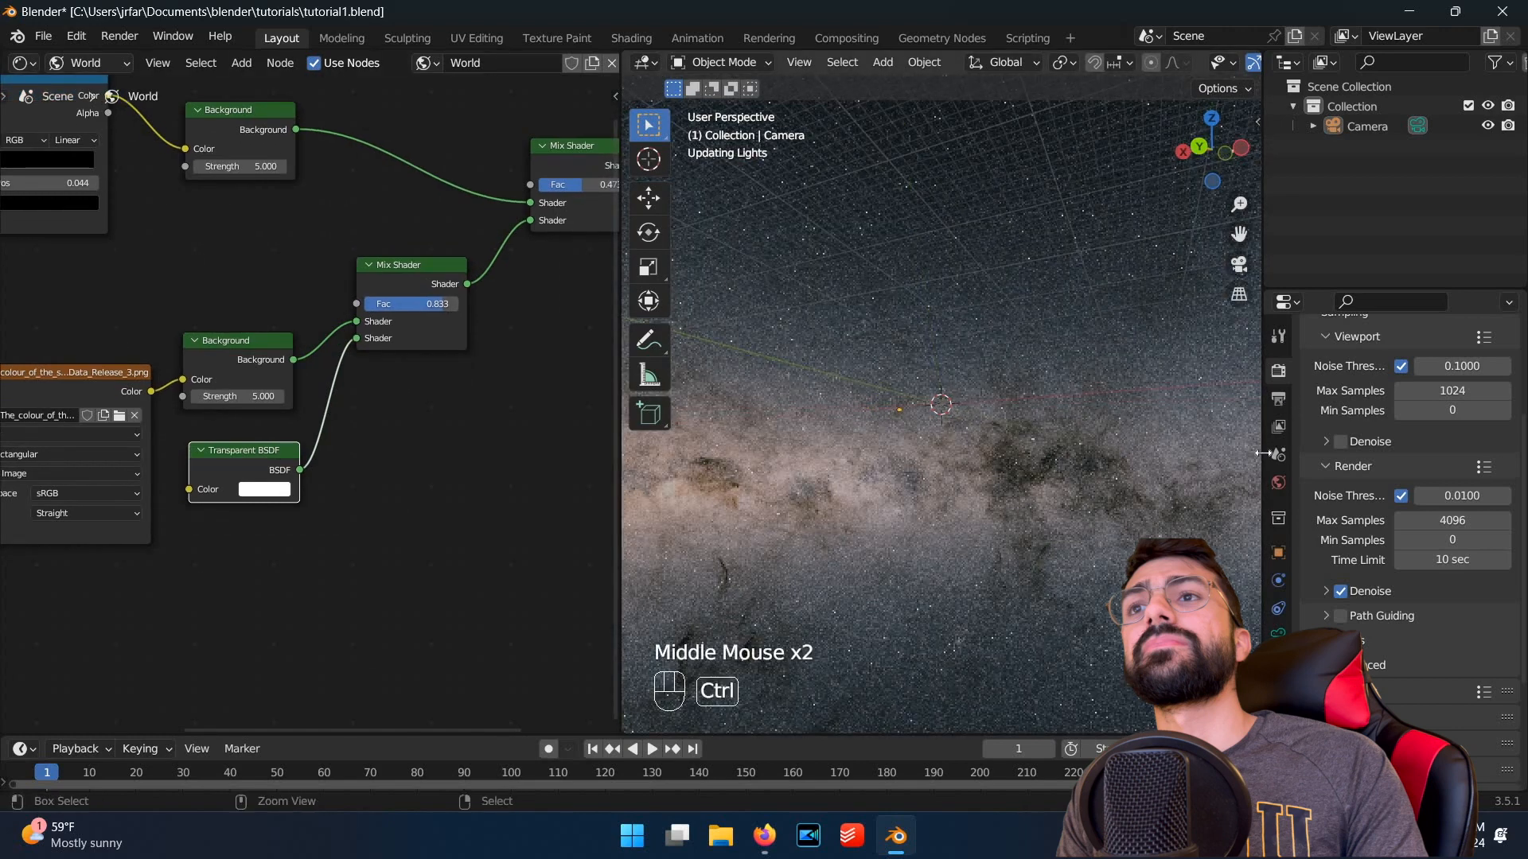
{"action": "key", "text": "ctrl+s"}
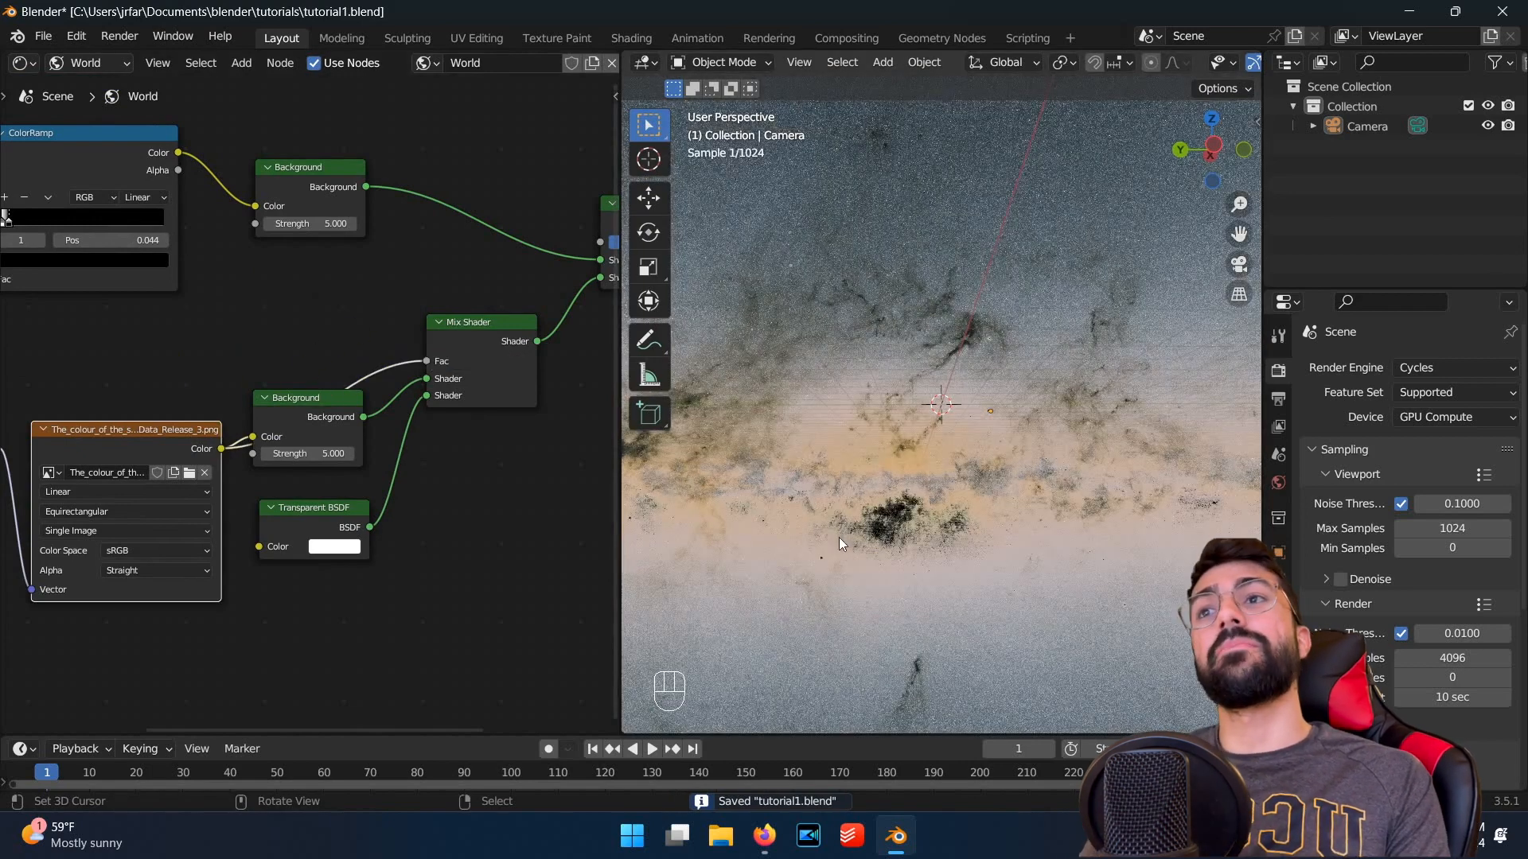
{"action": "key", "text": "shift+a"}
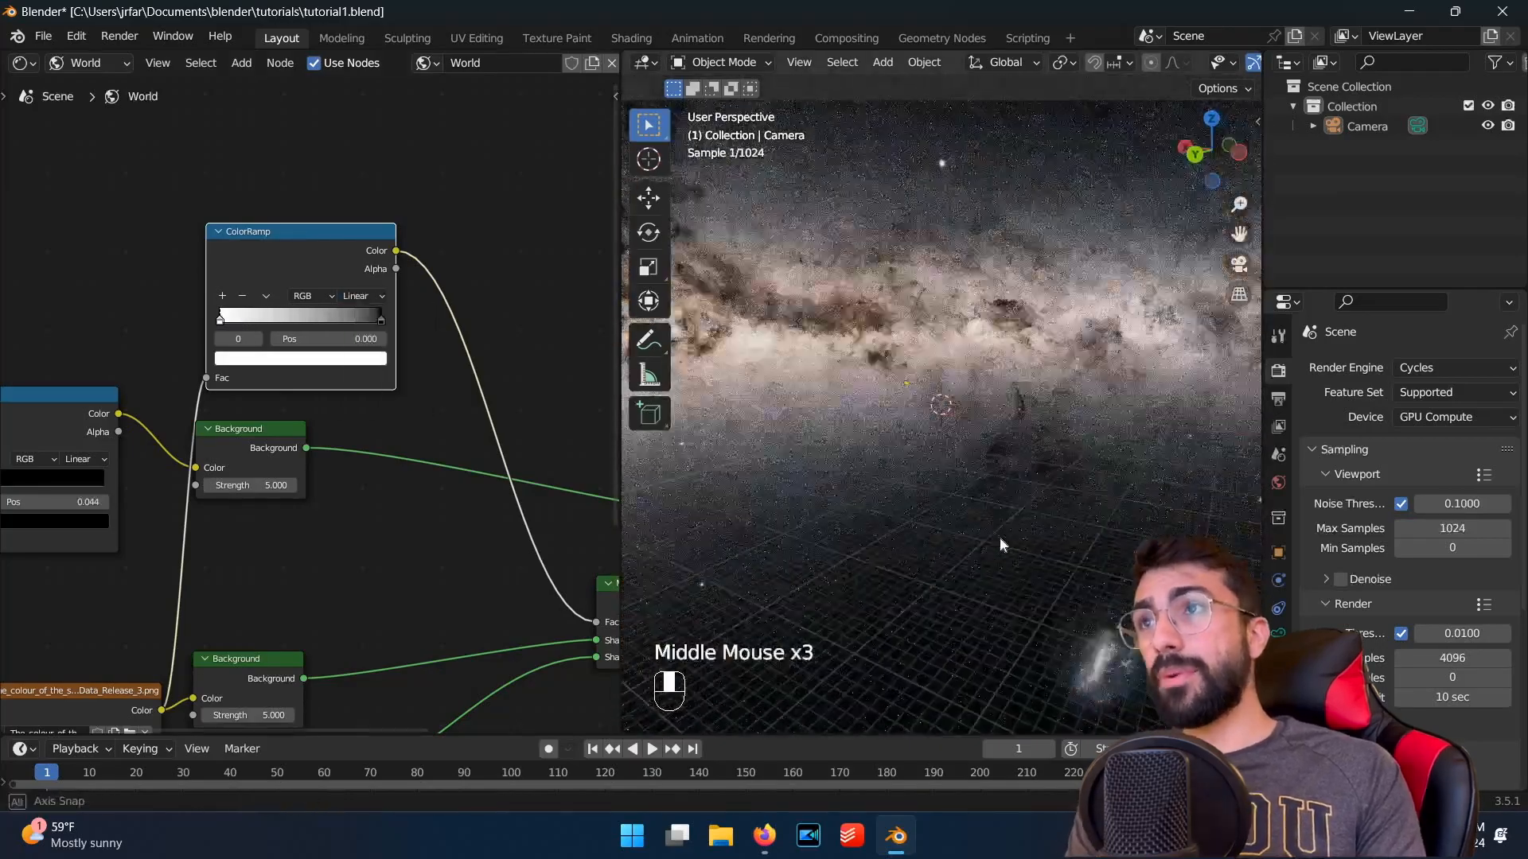
Step: Search add-on preferences for 'sapling', then add a plane mesh as ground
{"action": "left_click", "coordinate": [75, 35]}
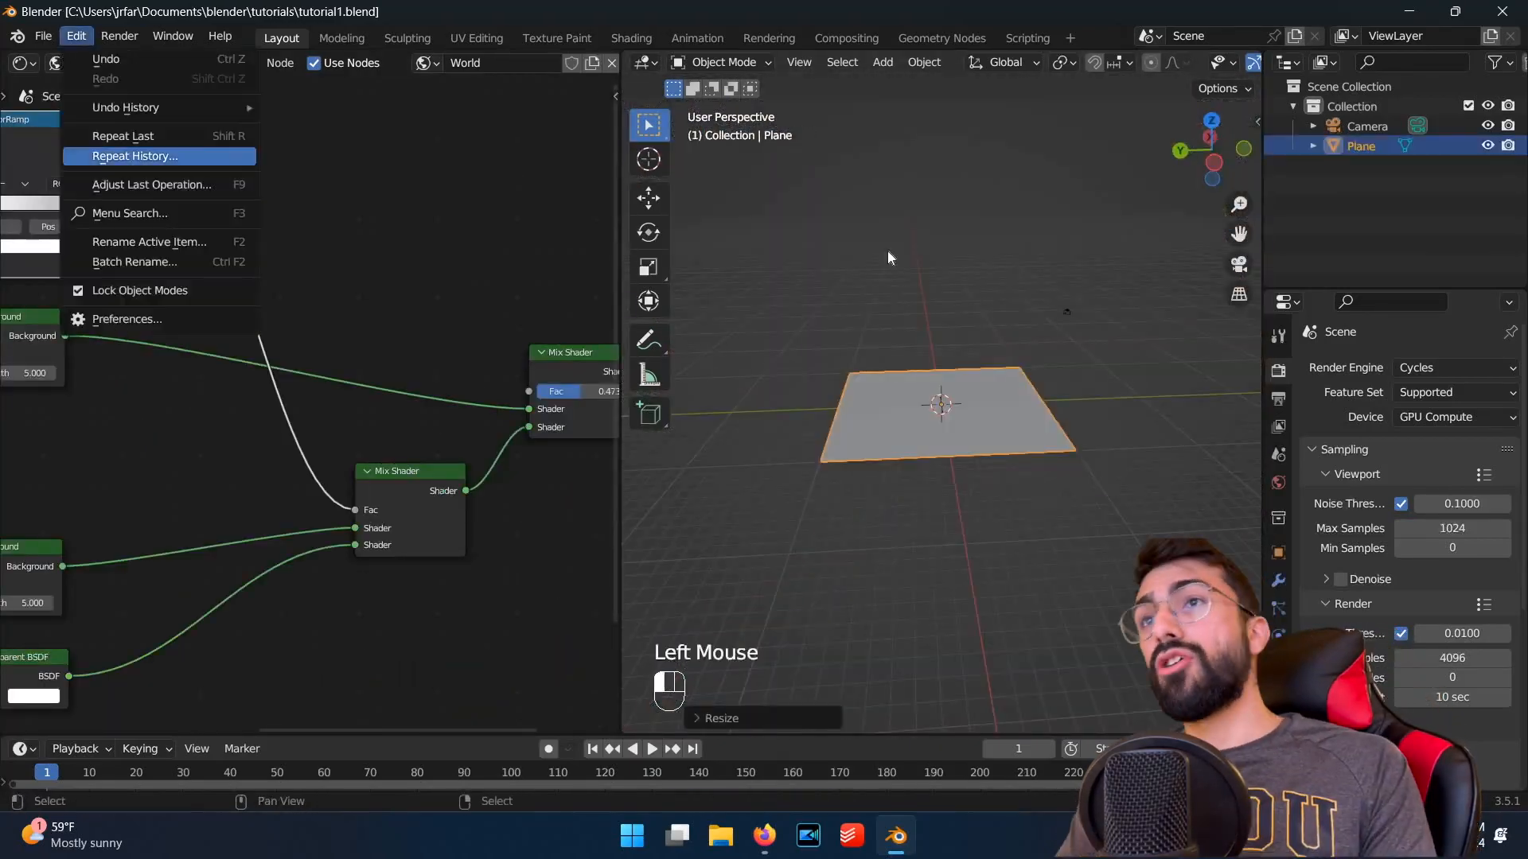
{"action": "left_click", "coordinate": [125, 318]}
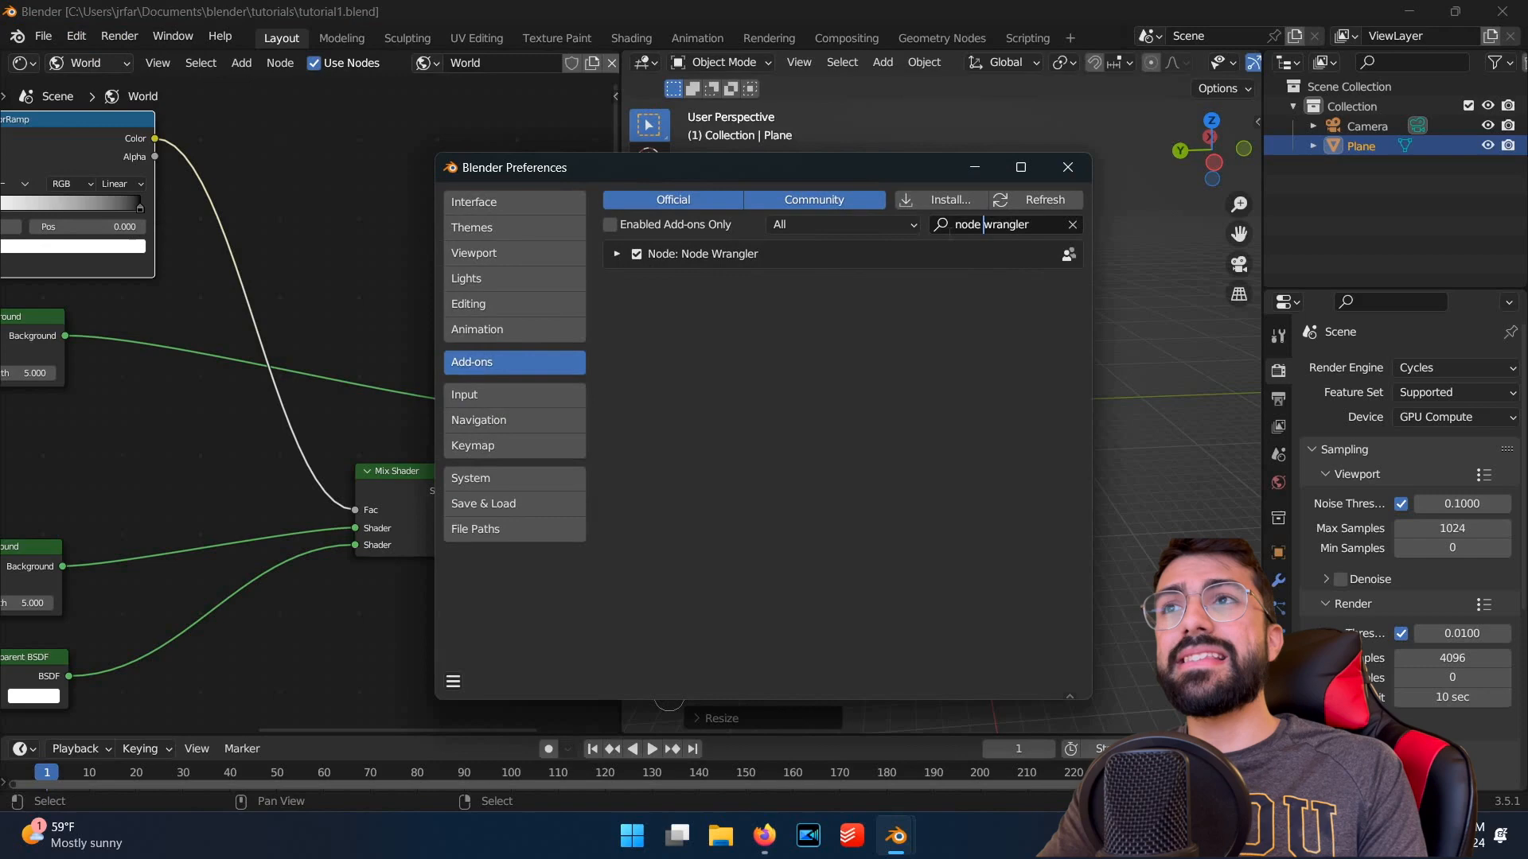
{"action": "type", "text": "sapling"}
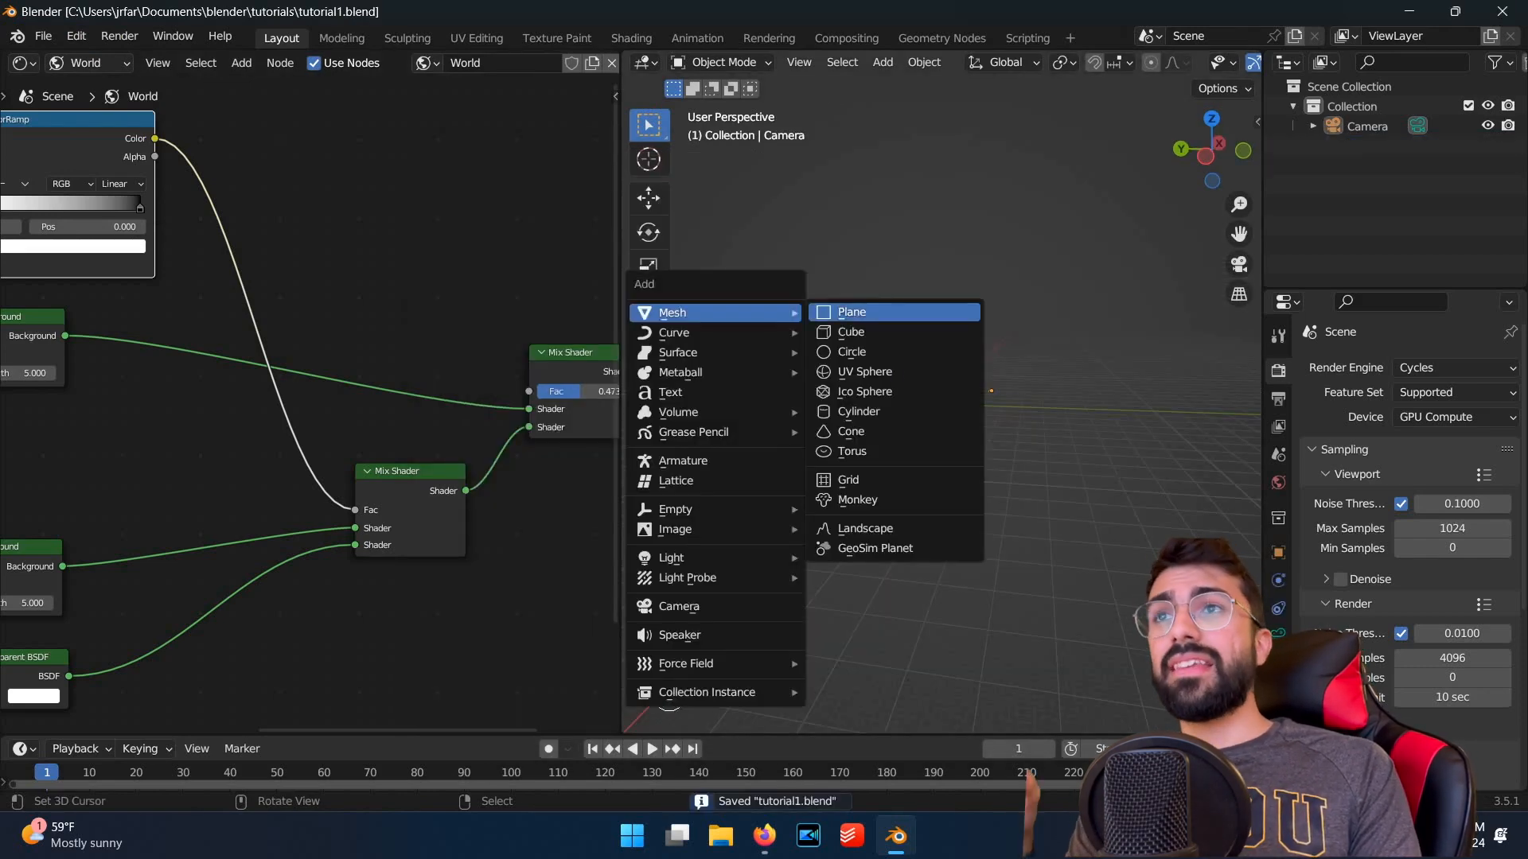
{"action": "left_click", "coordinate": [851, 312]}
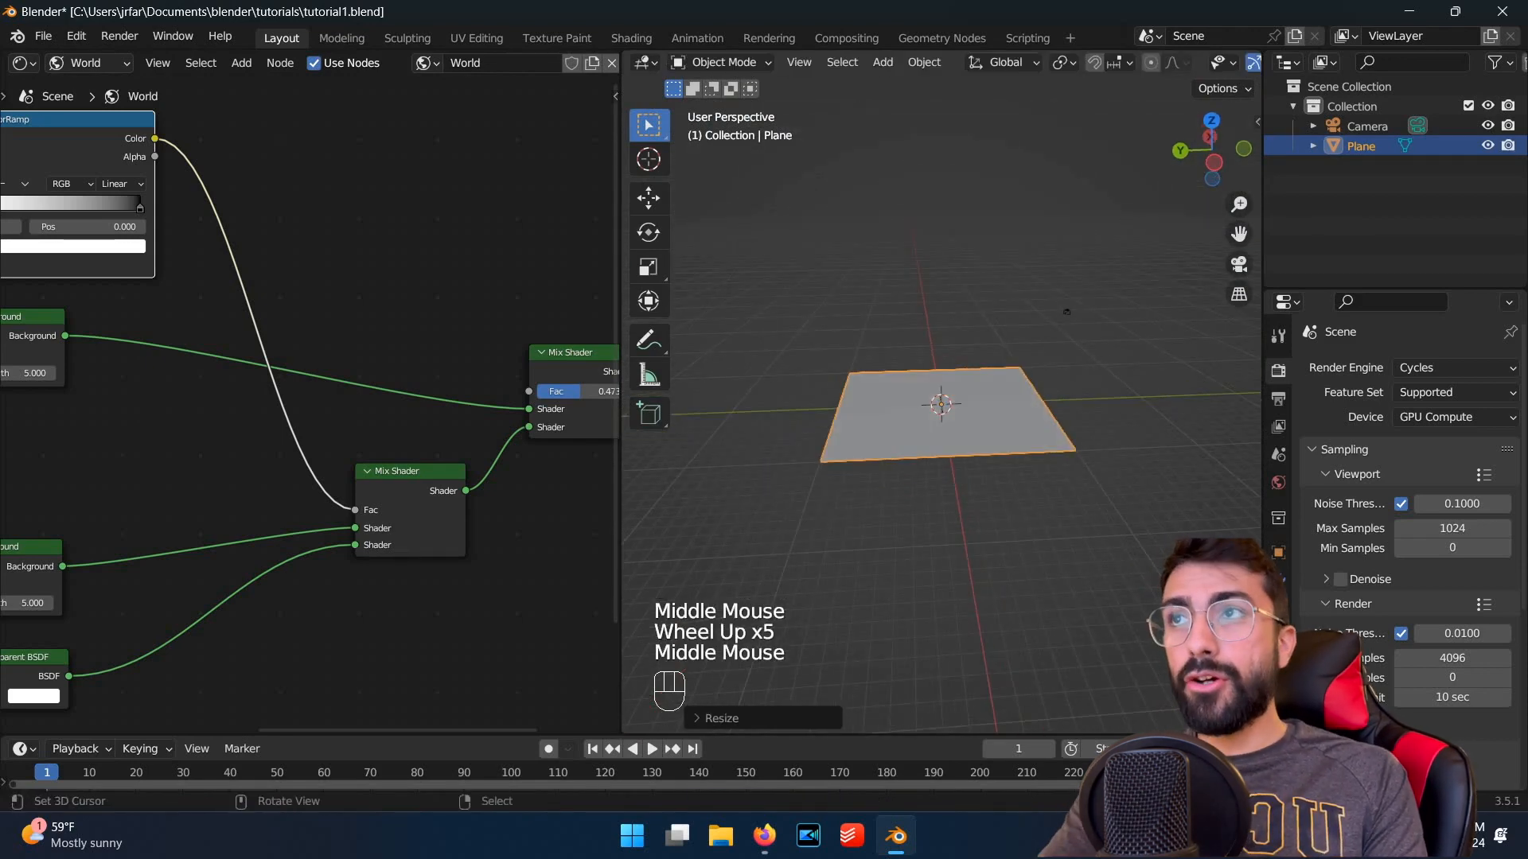
{"action": "key", "text": "shift+a"}
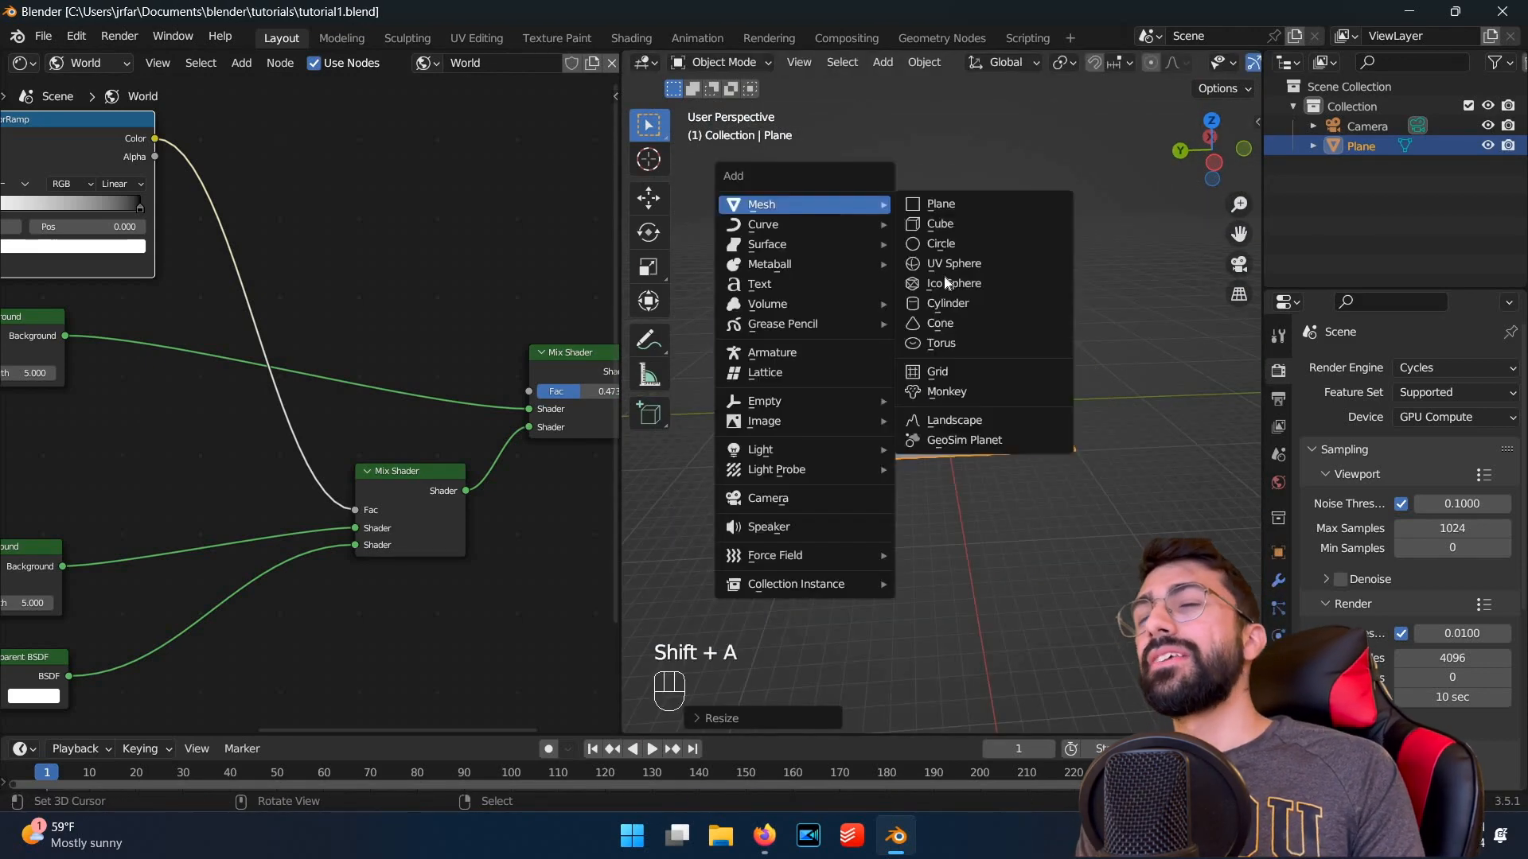
{"action": "mouse_move", "coordinate": [764, 224]}
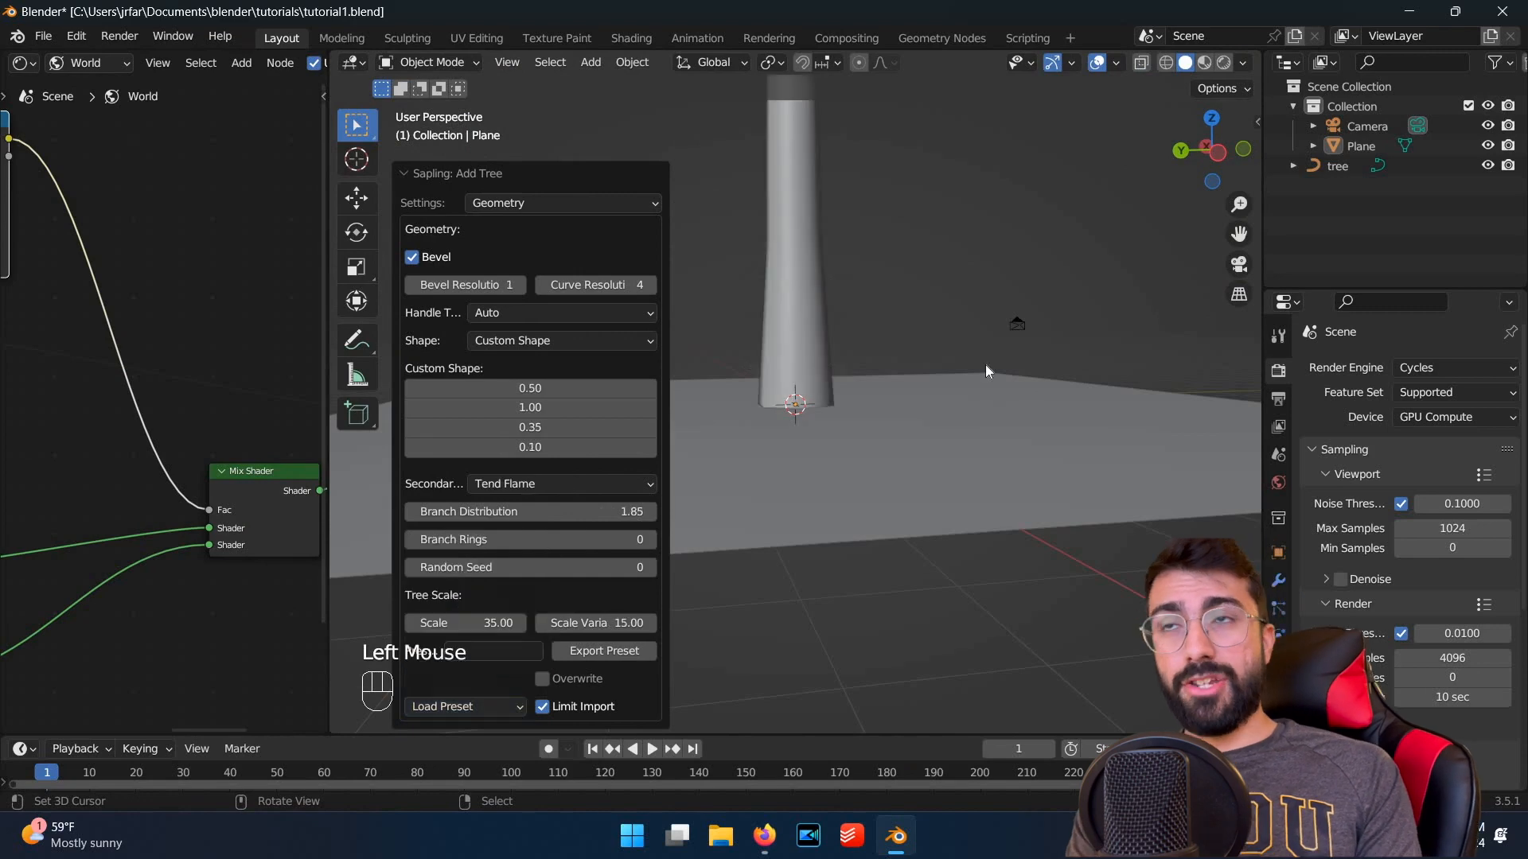
Step: Switch the Sapling tree settings to Leaves and make the leaf shape Rectangular
{"action": "left_click", "coordinate": [561, 187]}
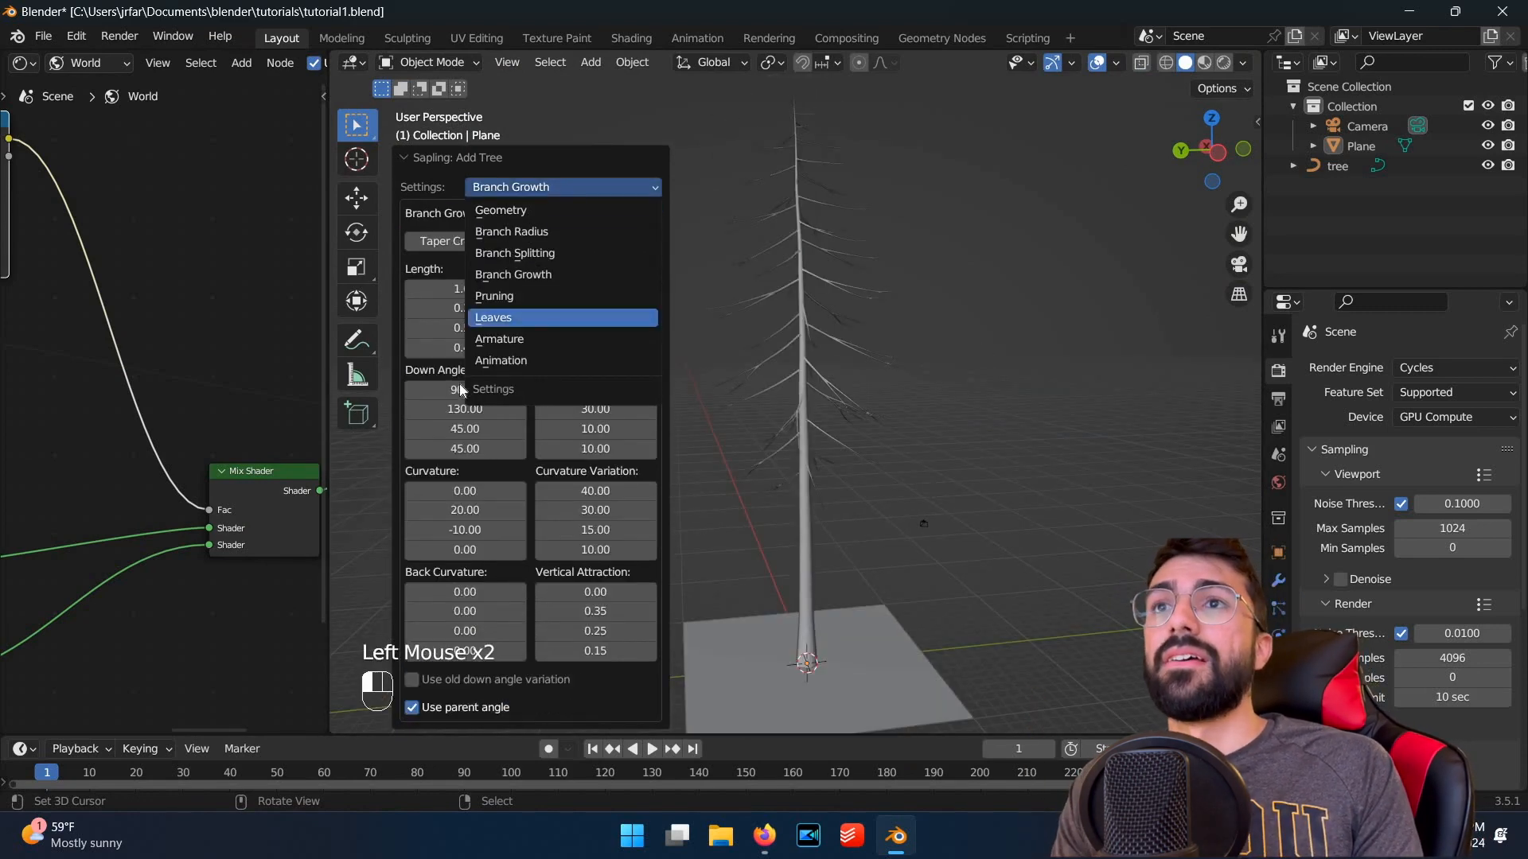
{"action": "left_click", "coordinate": [494, 317]}
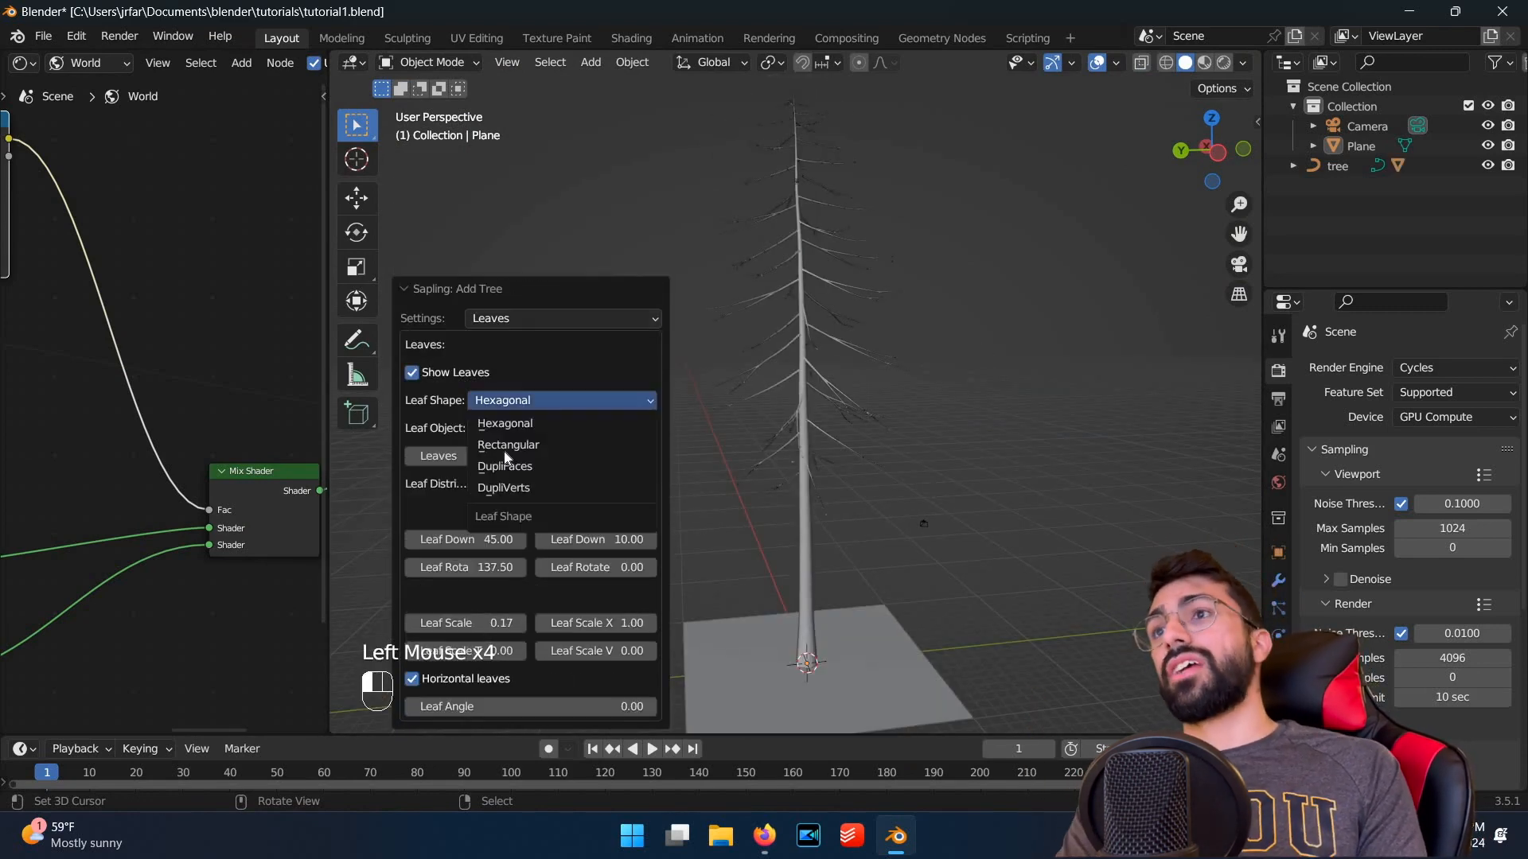
{"action": "left_click", "coordinate": [508, 444]}
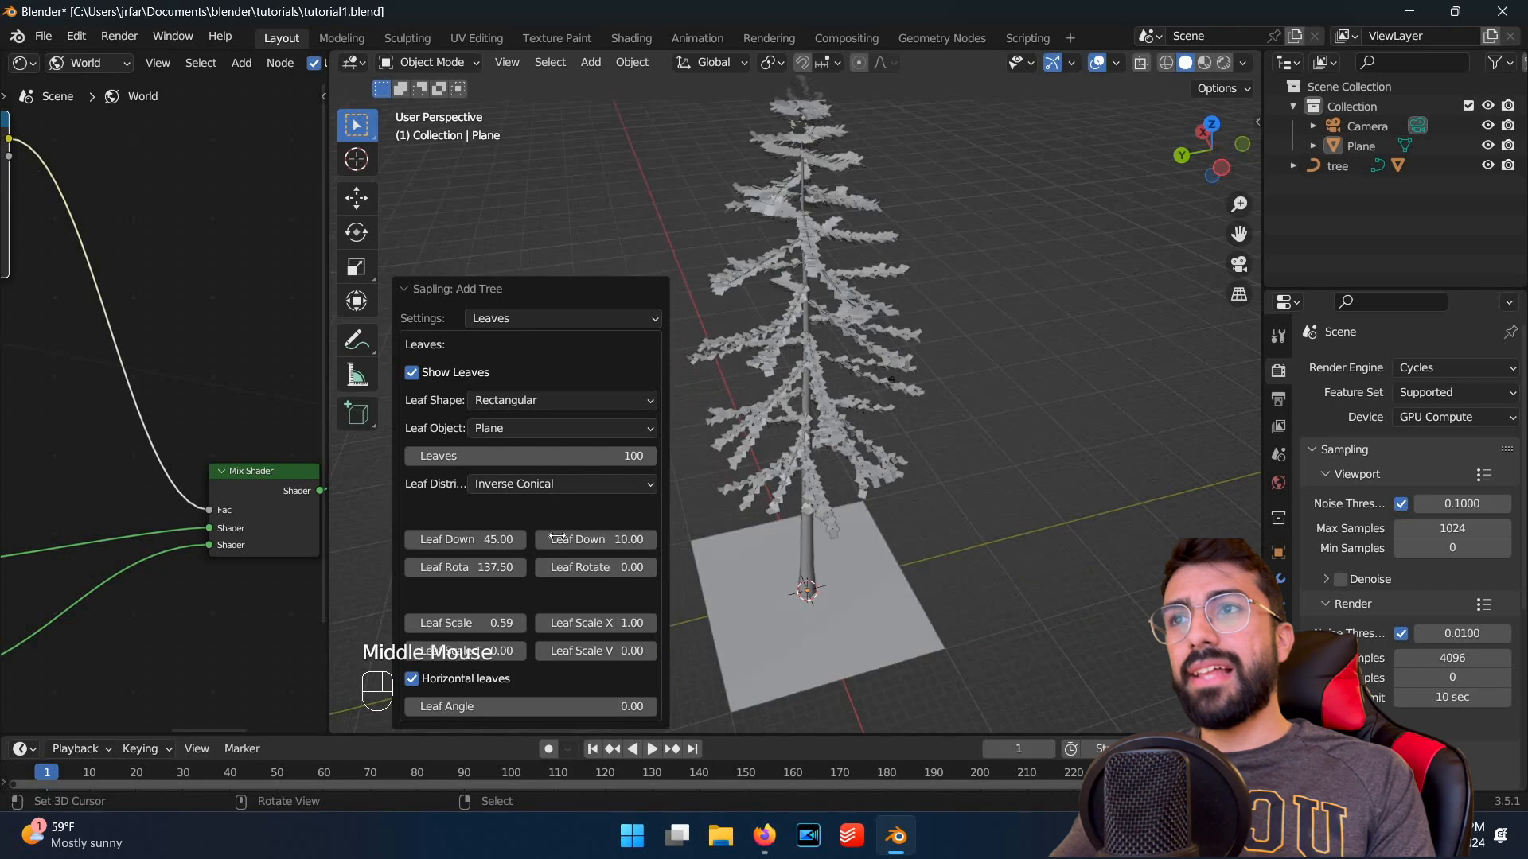
{"action": "type", "text": "conve"}
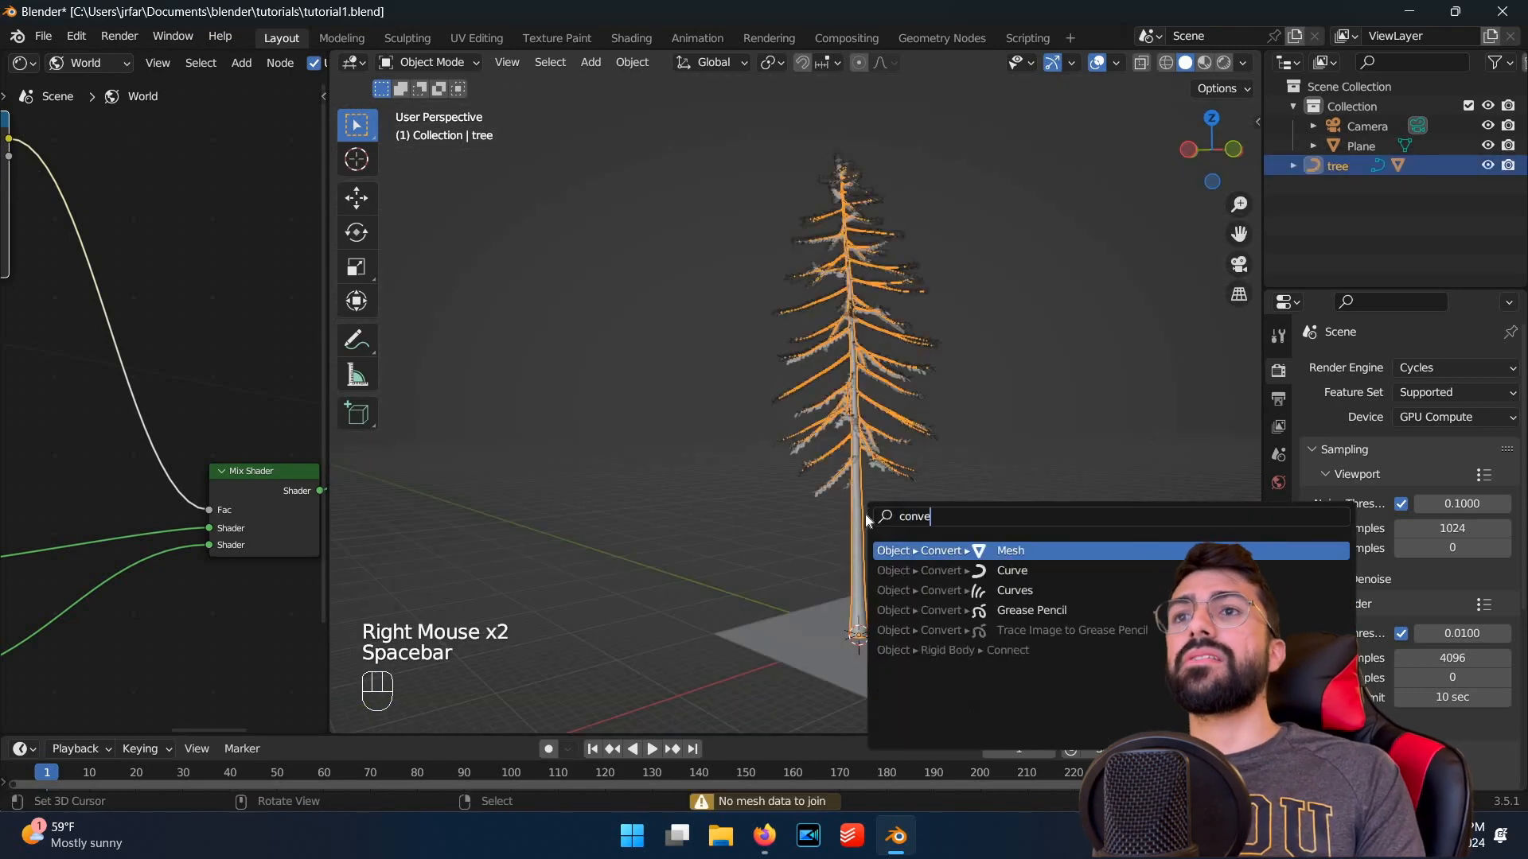
Step: Convert the tree to a mesh named leaves, set its material base colour black, and save
{"action": "left_click", "coordinate": [1011, 550]}
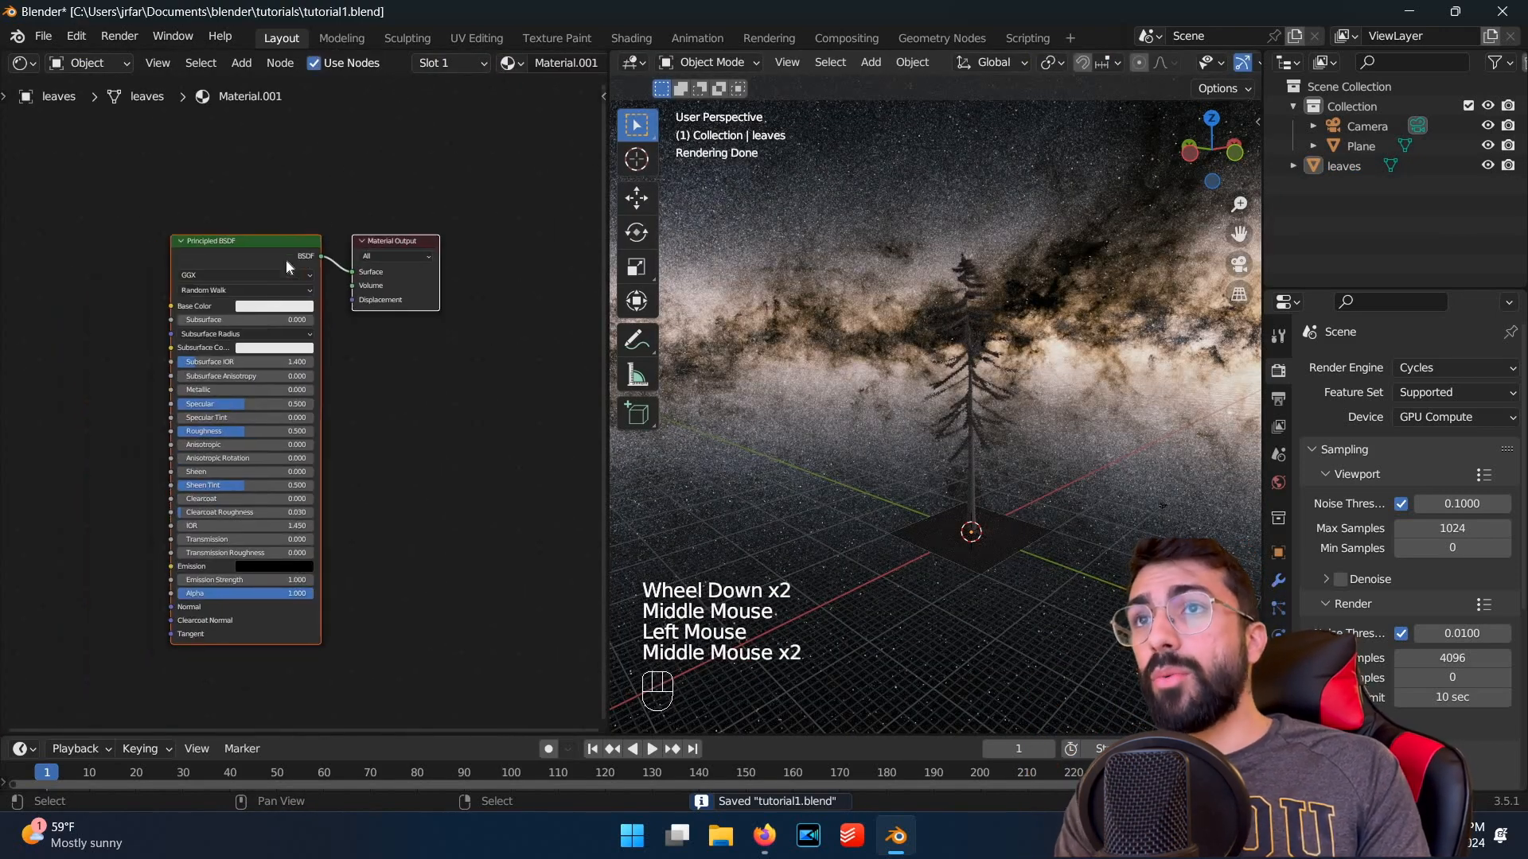
{"action": "left_click", "coordinate": [273, 306]}
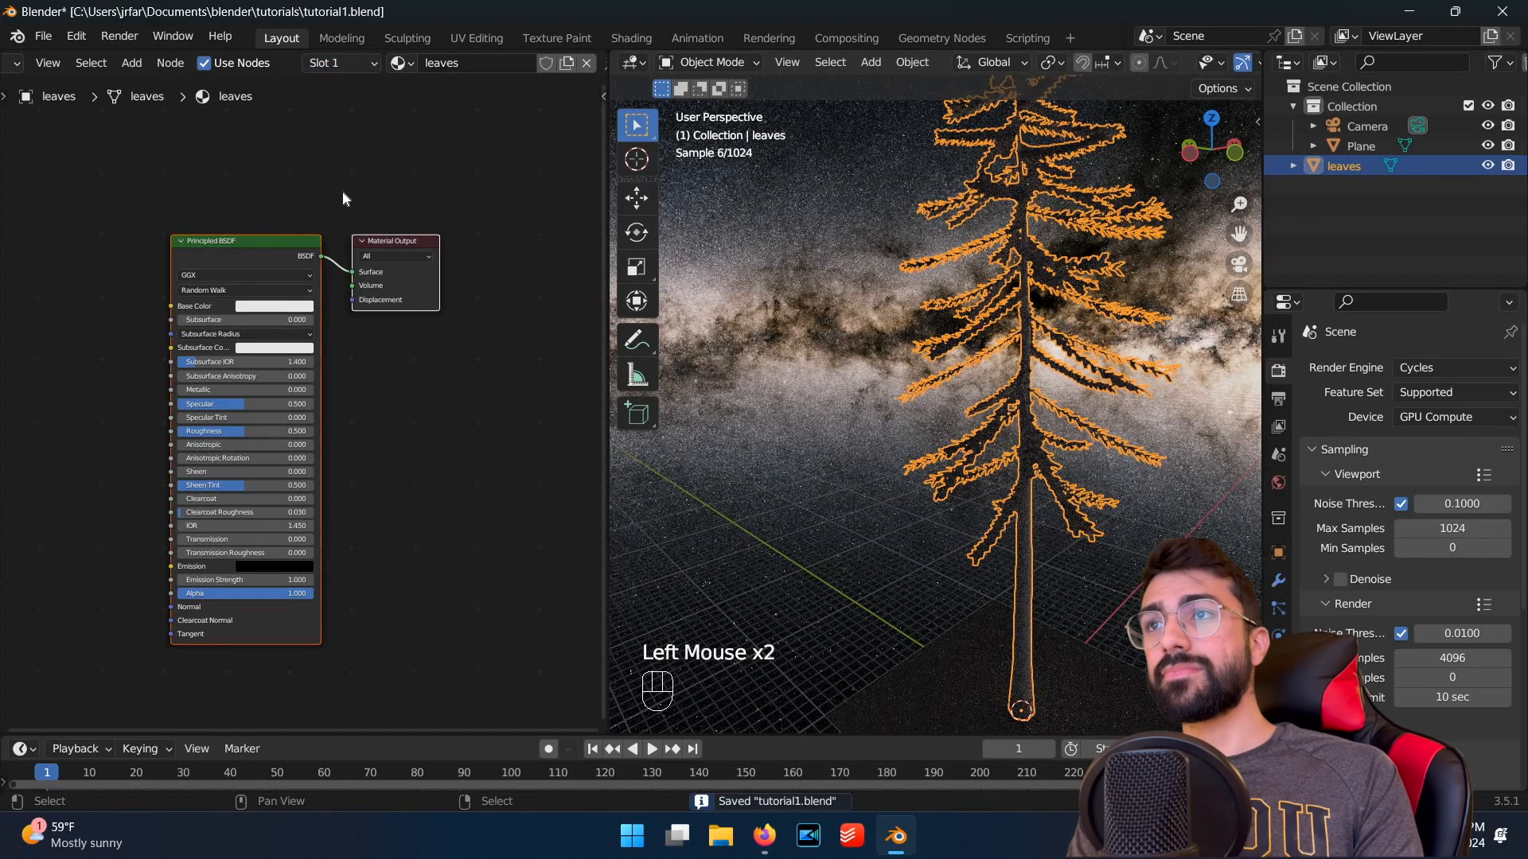
{"action": "left_click", "coordinate": [276, 305]}
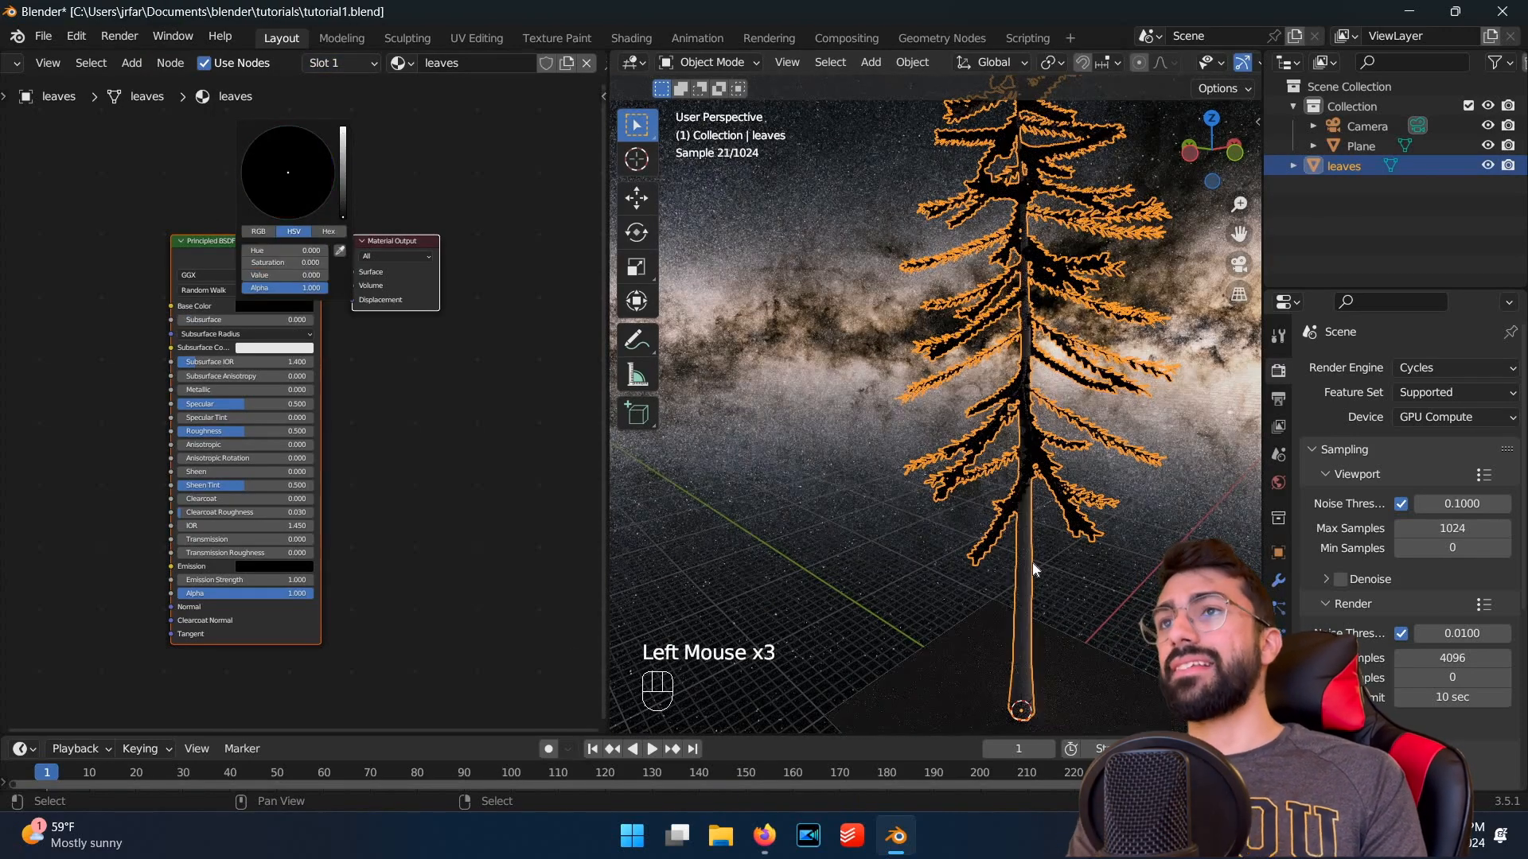
{"action": "key", "text": "ctrl+s"}
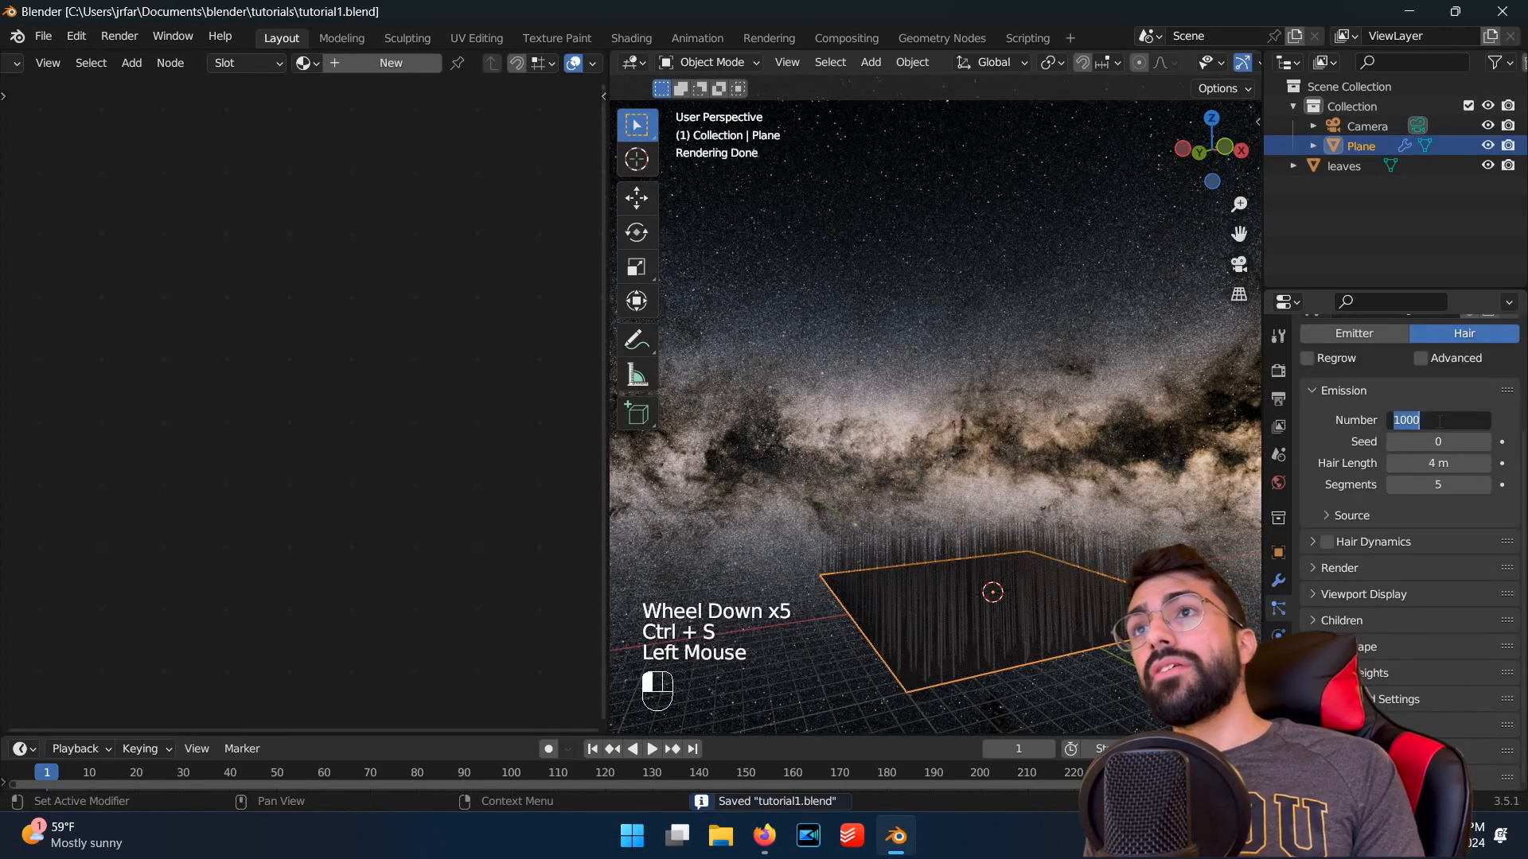
Step: Set the hair particle count to 200 and orient the scattered trees along object X
{"action": "type", "text": "200"}
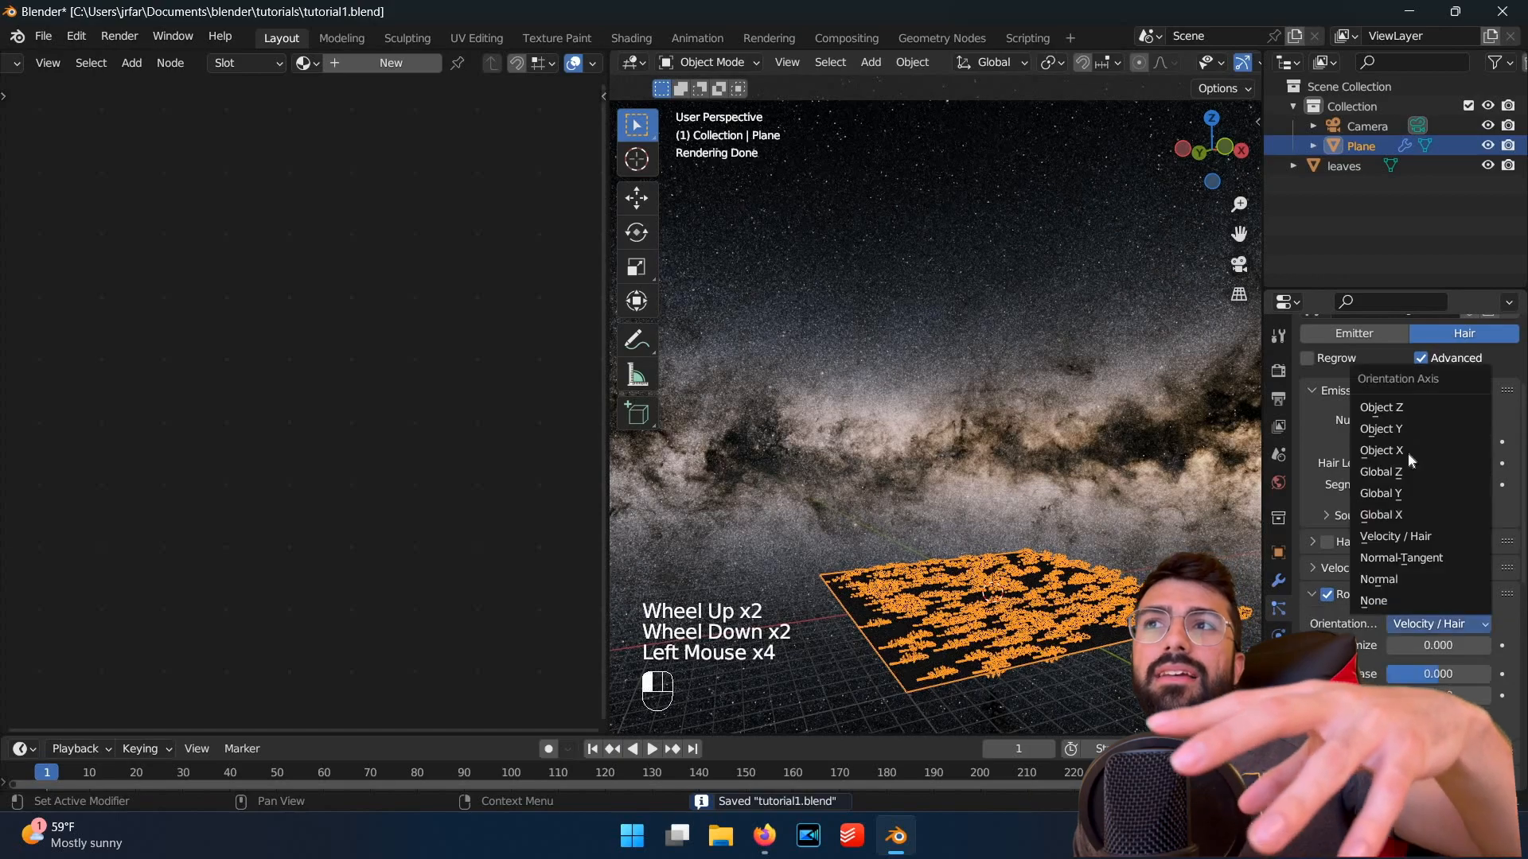
{"action": "left_click", "coordinate": [1380, 450]}
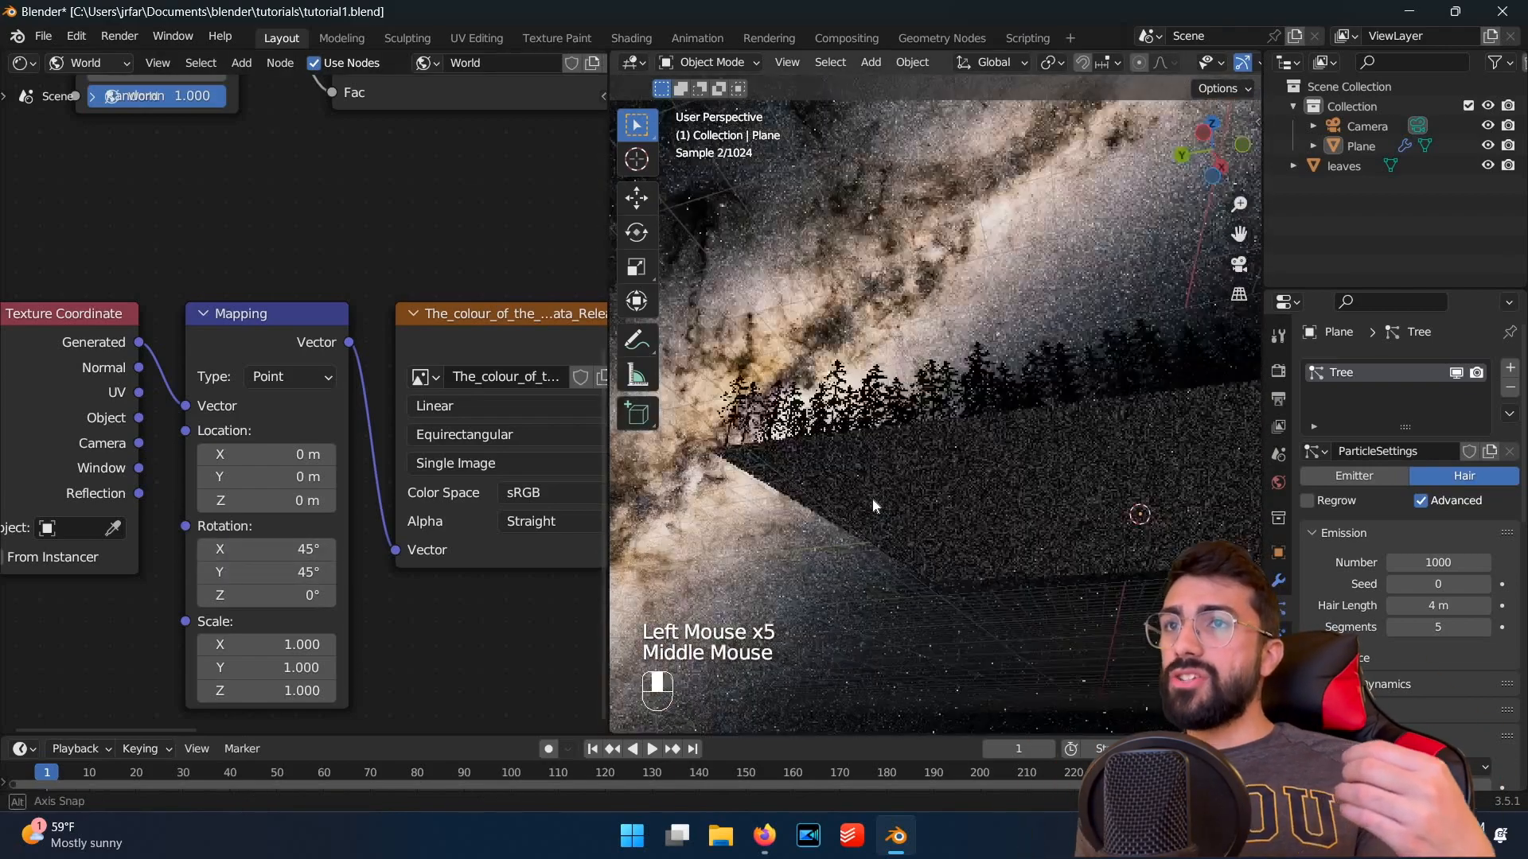
Step: Save the file with the background mapping rotated 45° on X and Y
{"action": "key", "text": "ctrl+s"}
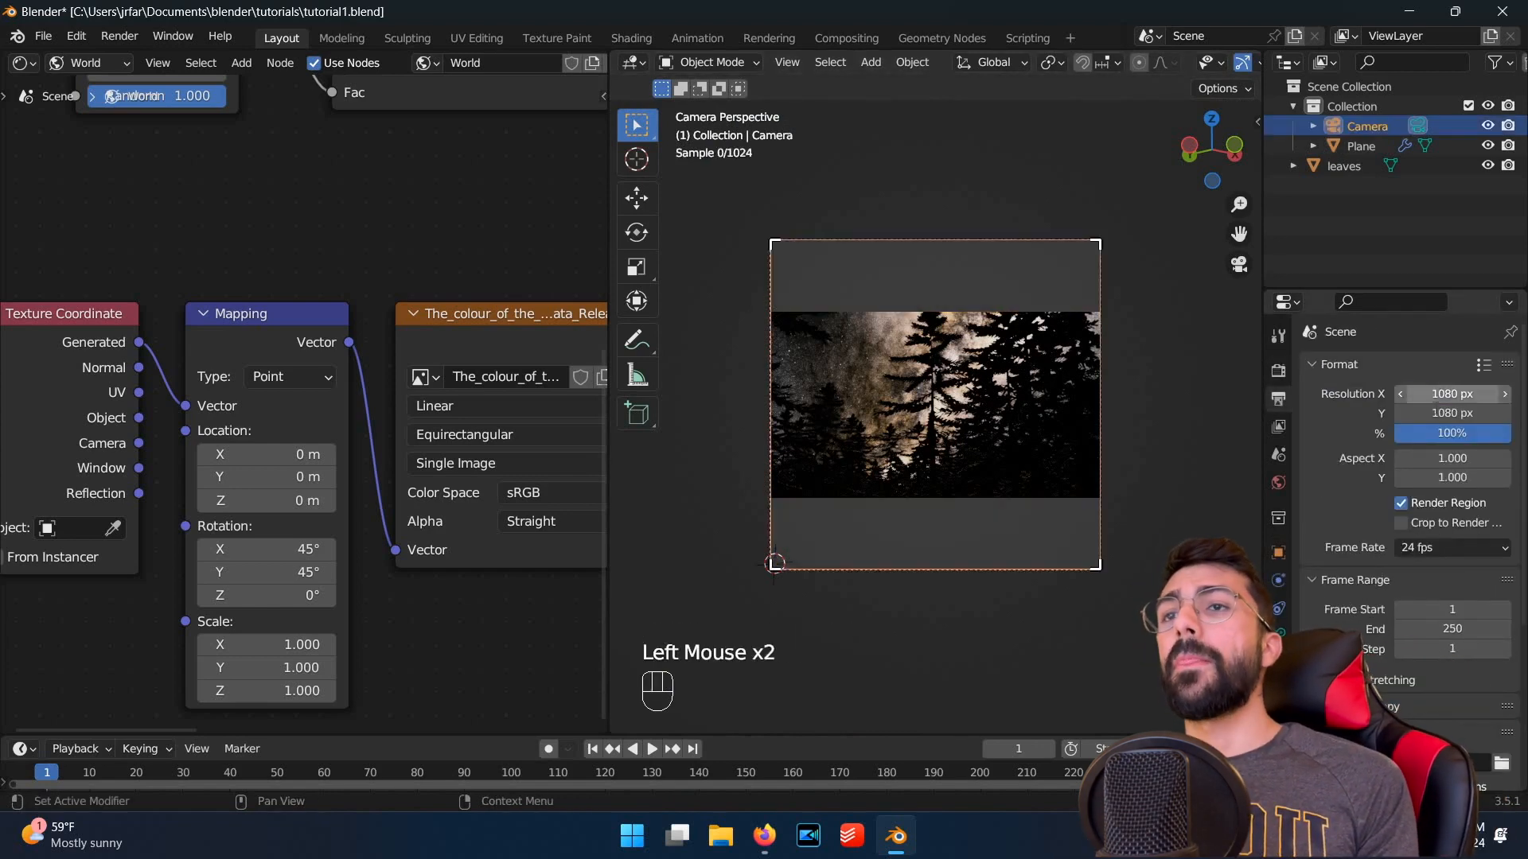
Step: Set the output resolution to a 1280 × 1920 portrait frame
{"action": "left_click", "coordinate": [1450, 413]}
{"action": "type", "text": "1920"}
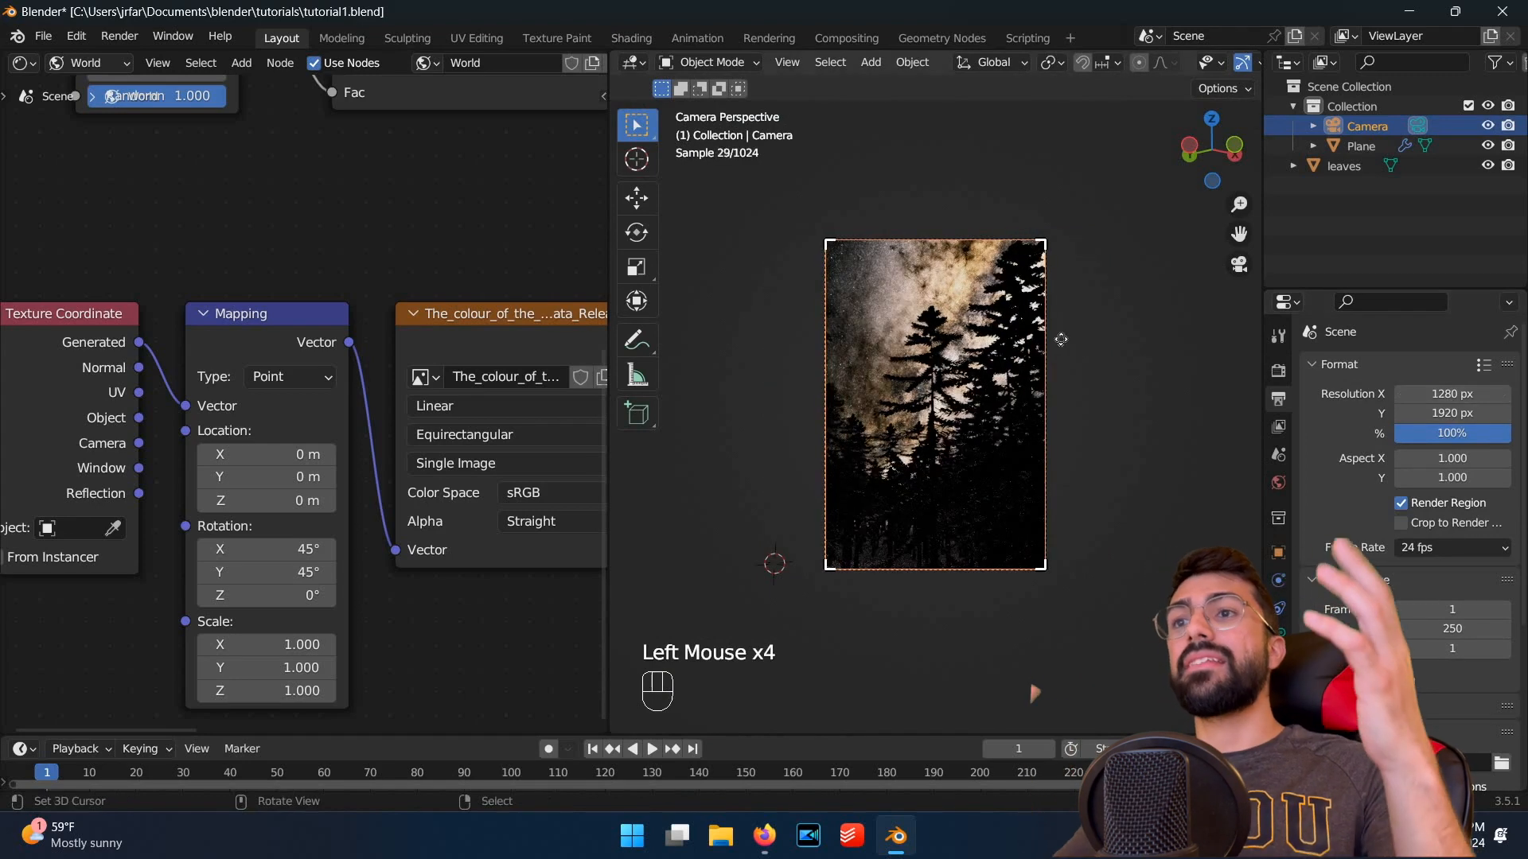
{"action": "key", "text": "g"}
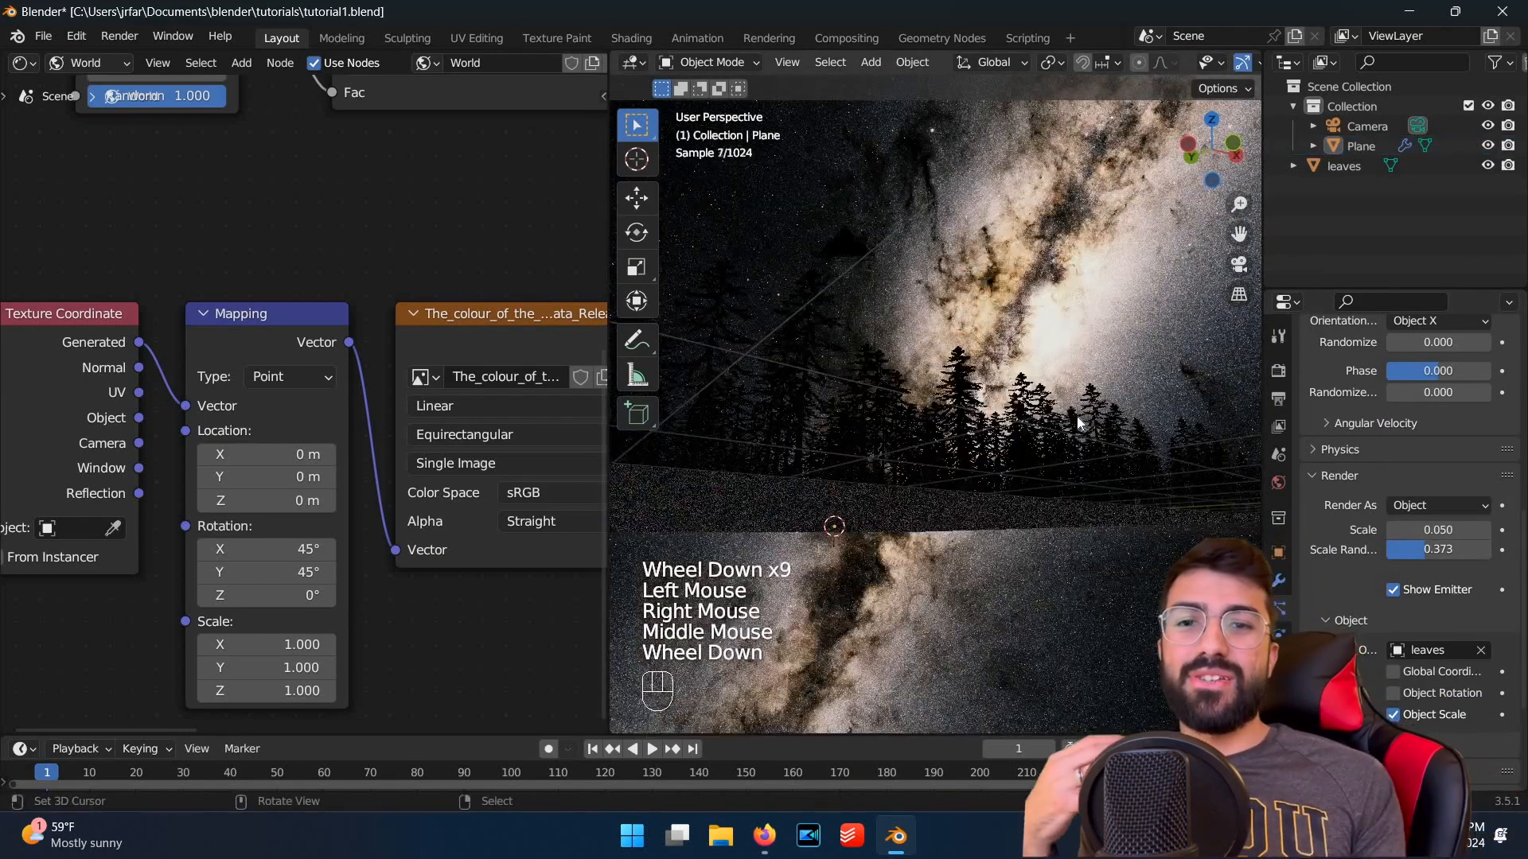
{"action": "scroll", "scroll_direction": "down", "scroll_amount": 3}
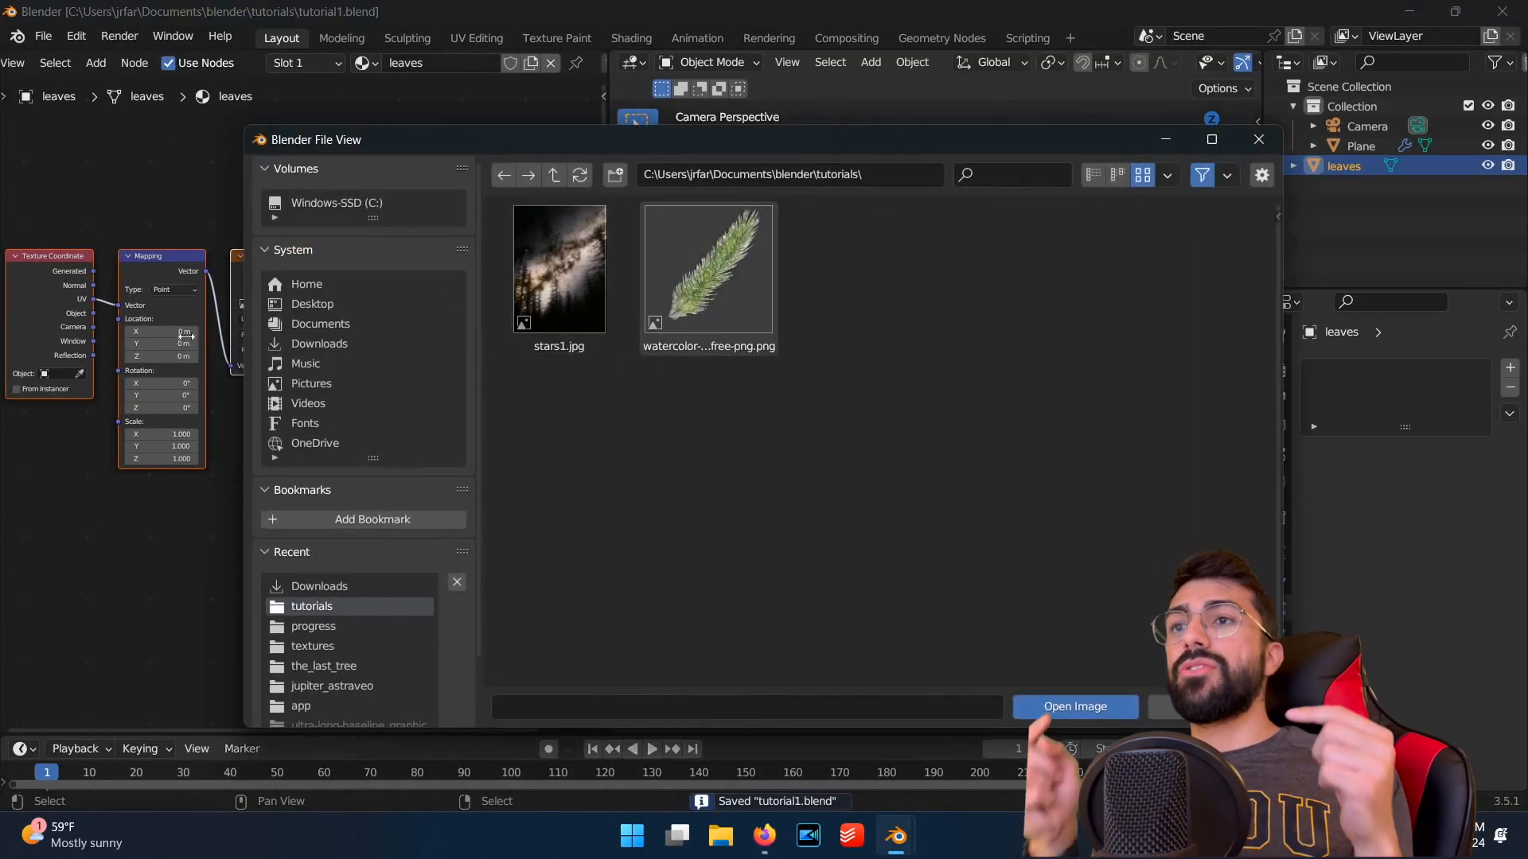
Step: Choose an image from the tutorials folder for the leaves material's Image Texture node
{"action": "left_click", "coordinate": [1073, 707]}
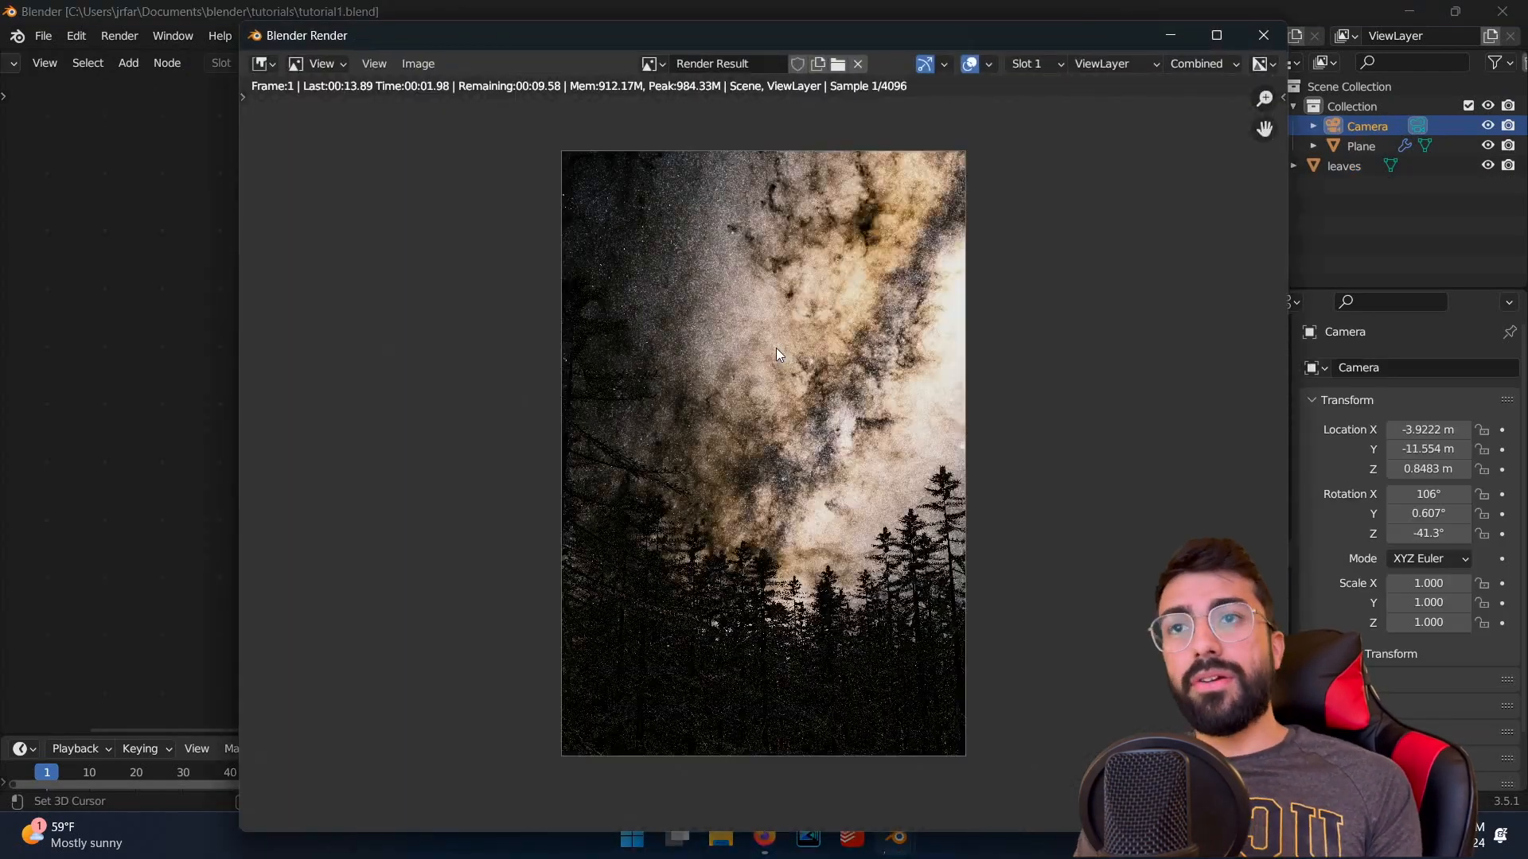
Step: Switch to the Compositing workspace to show the Render Layers and Composite nodes
{"action": "left_click", "coordinate": [845, 37]}
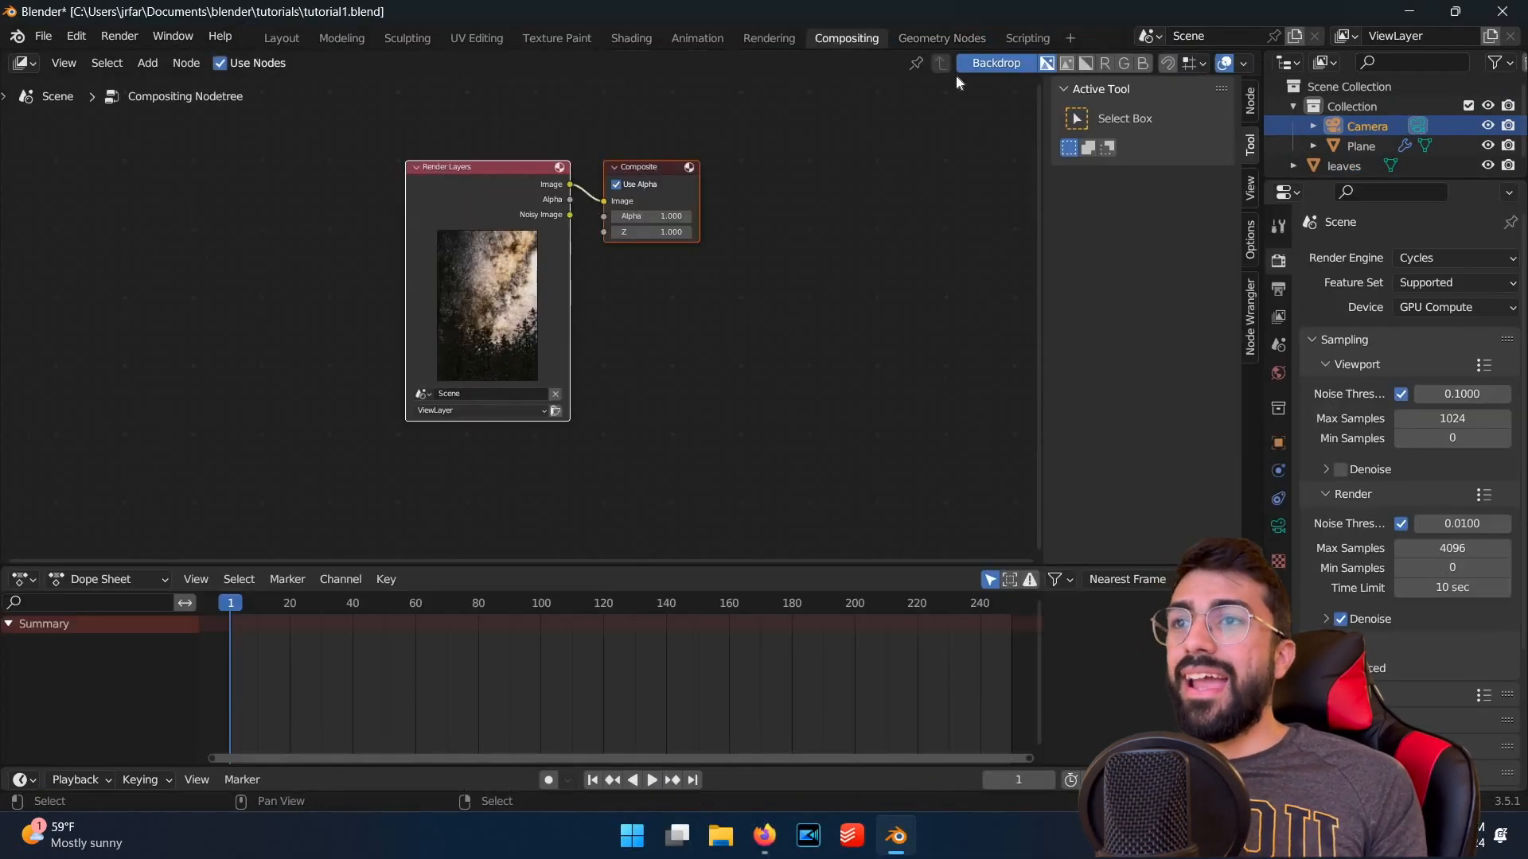